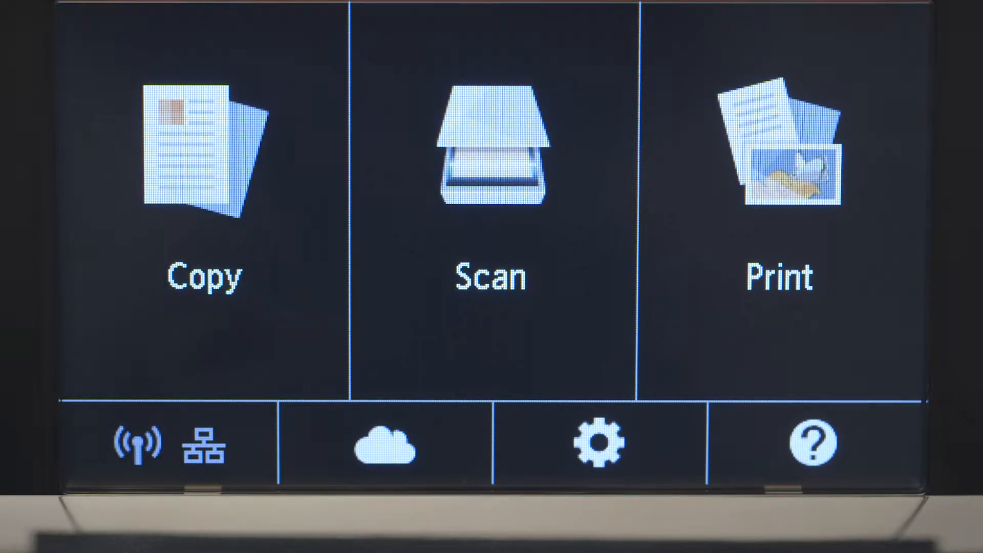
Go from network information to LAN settings and start Wireless LAN setup
left_click(136, 442)
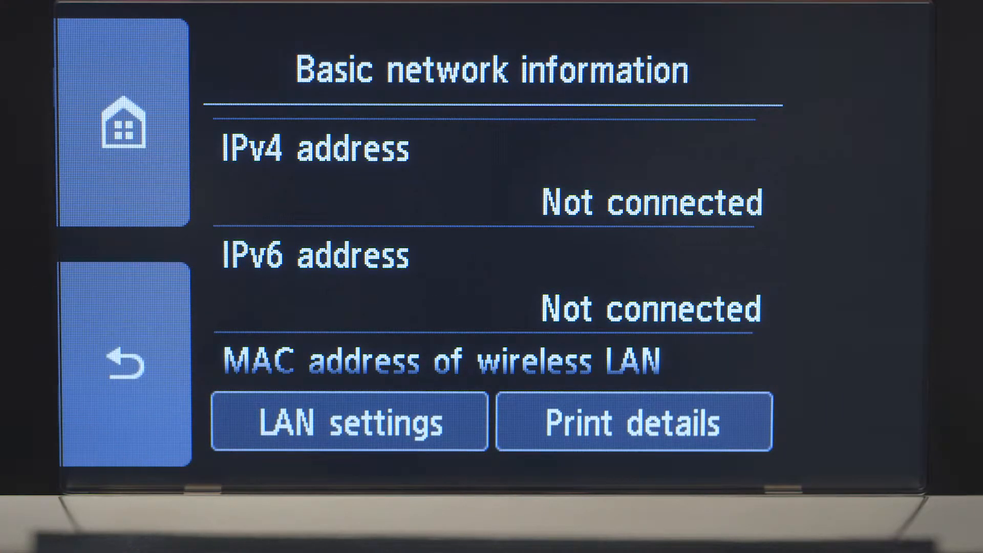
left_click(348, 421)
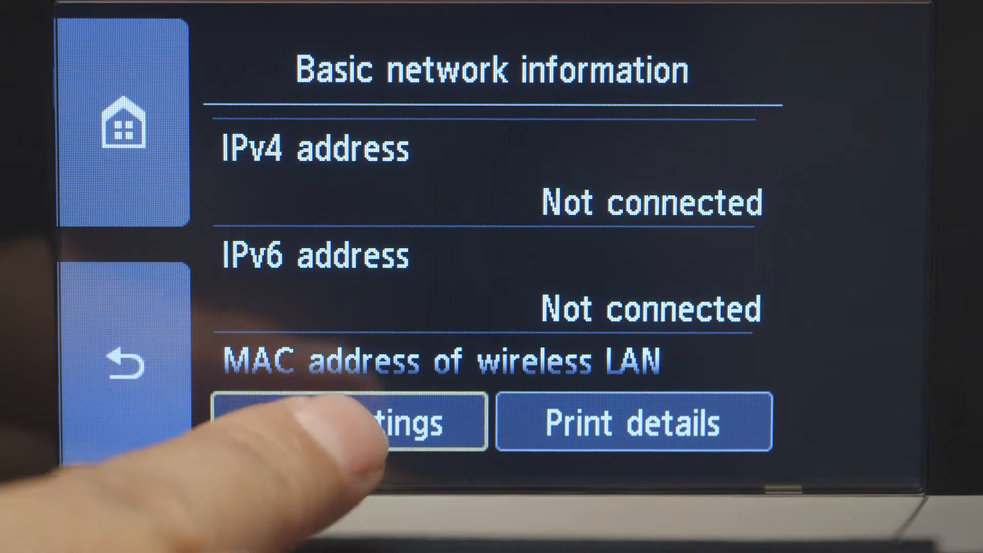
left_click(357, 422)
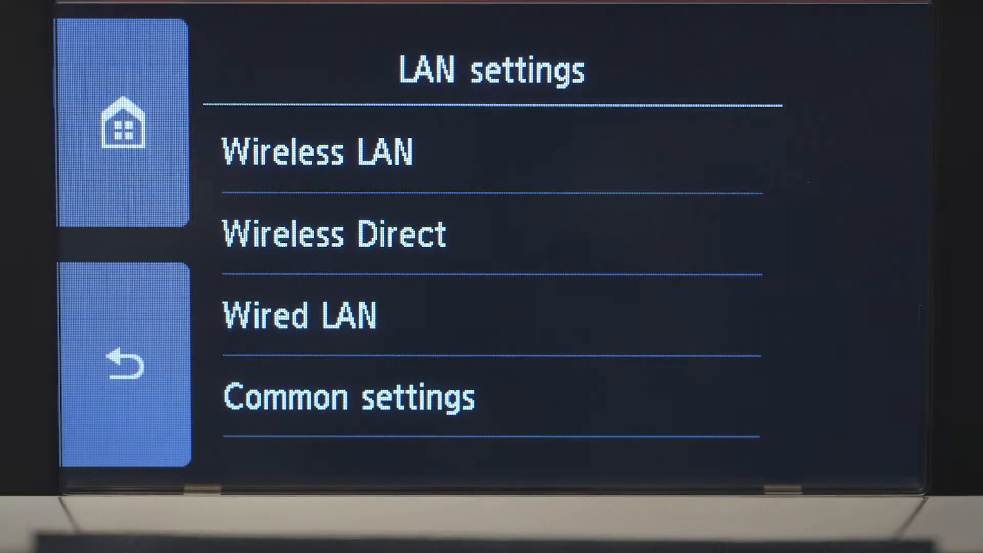
left_click(316, 151)
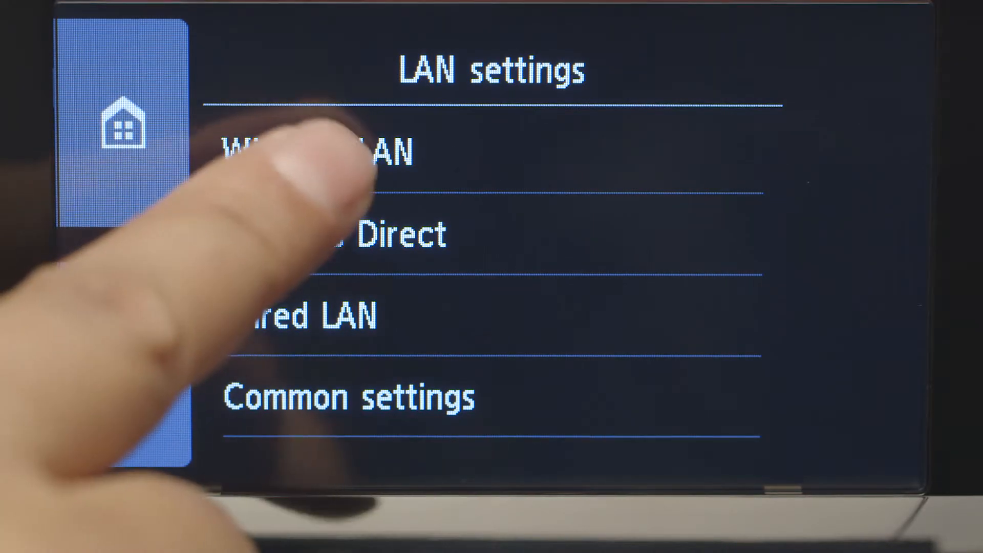
left_click(313, 148)
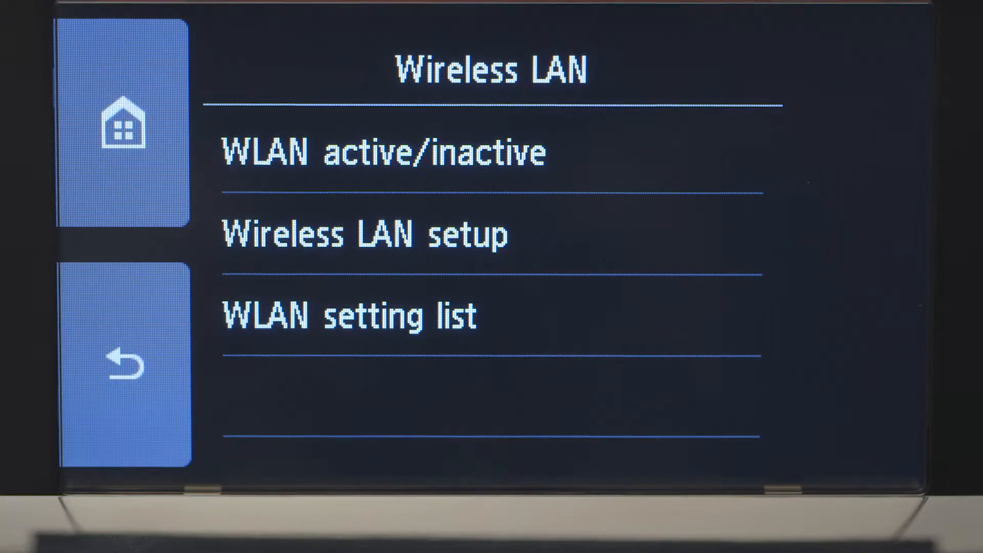
left_click(364, 235)
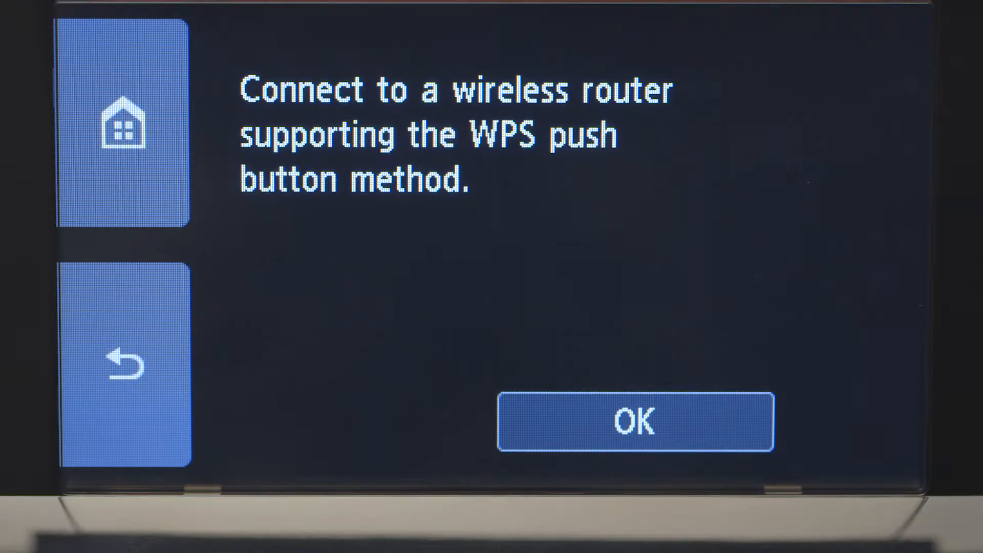
Connect to the router by WPS push button and acknowledge 'Connected to the wireless router'
left_click(634, 421)
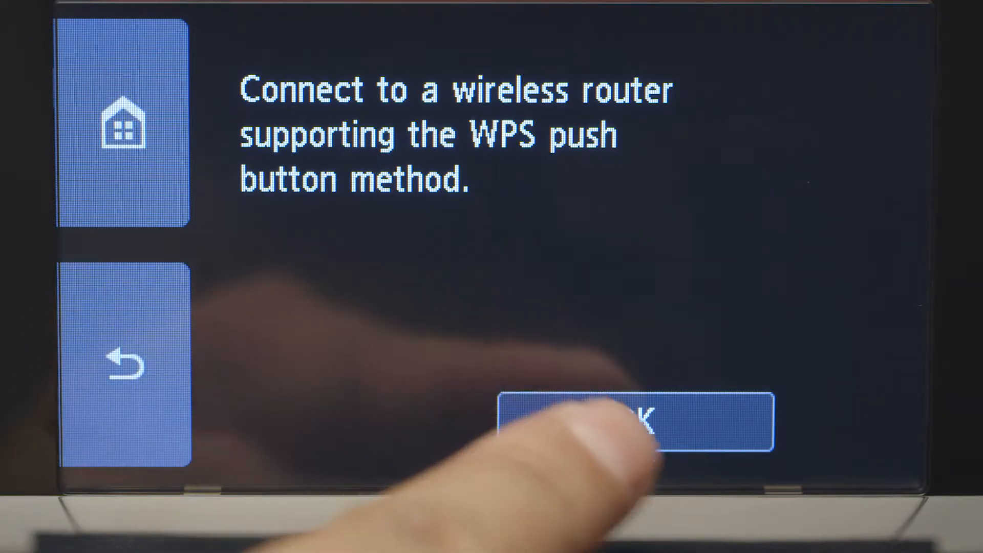
left_click(635, 422)
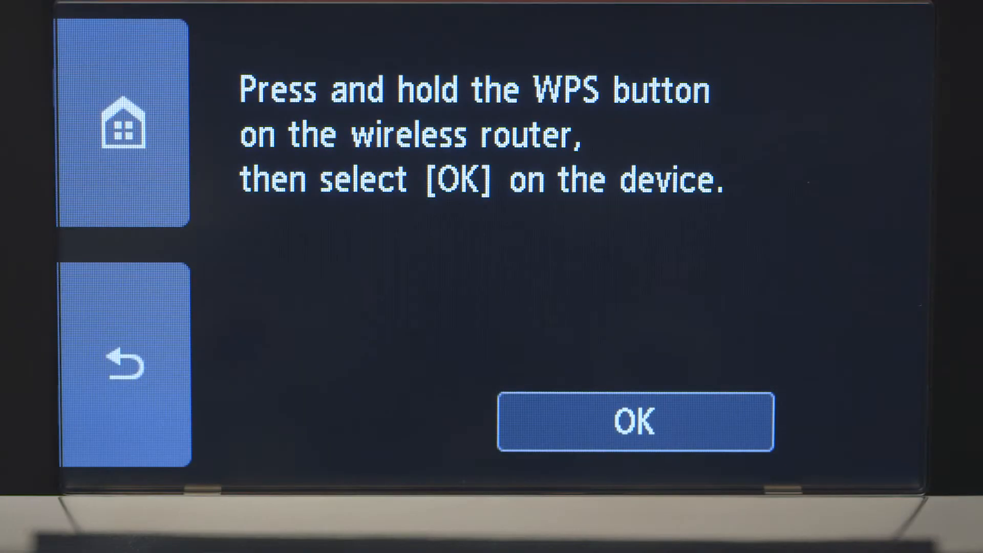
left_click(634, 421)
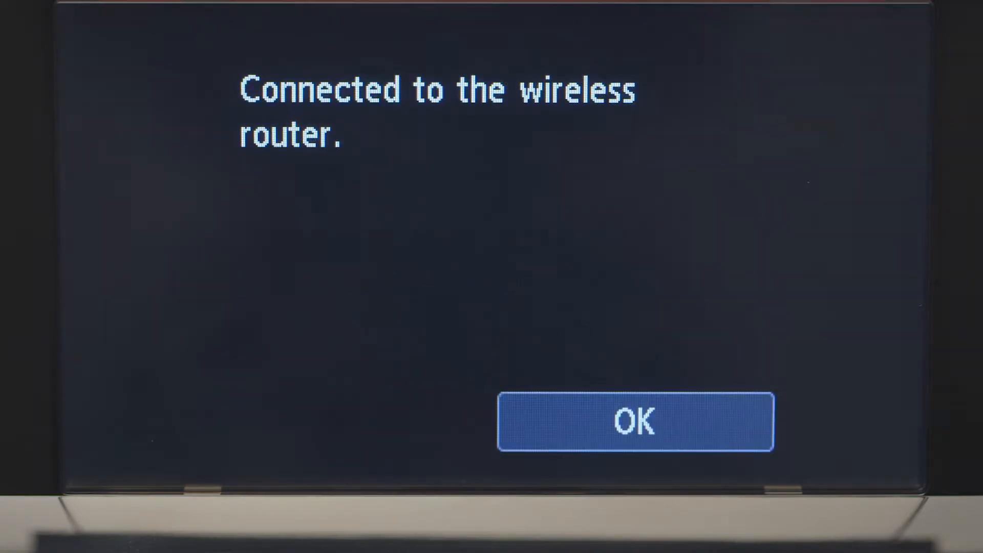
left_click(634, 422)
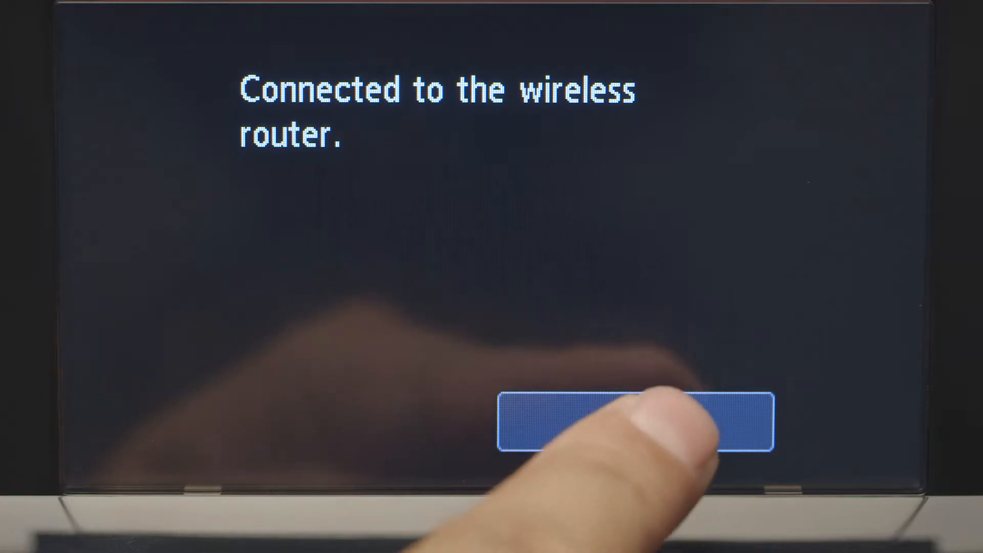
left_click(635, 422)
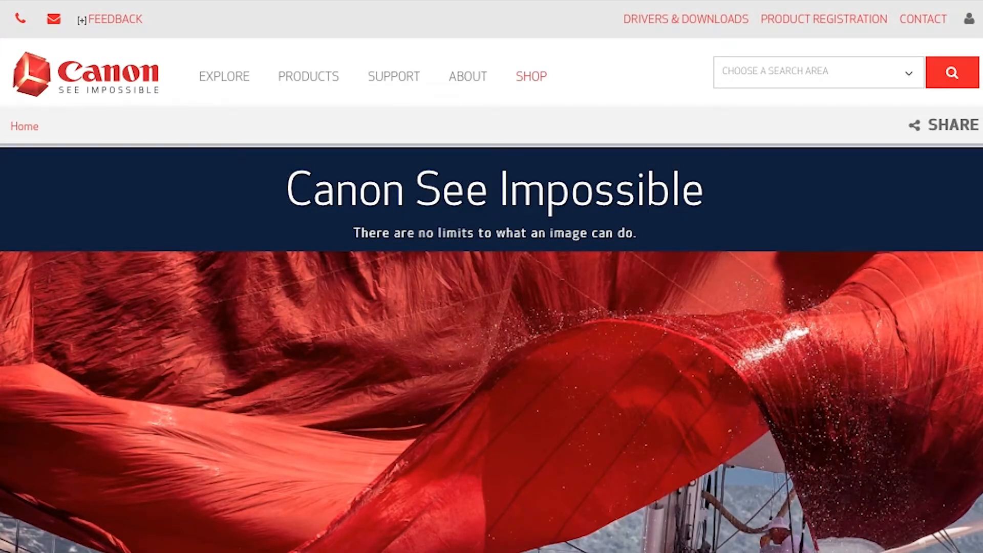
Load canon.com/ijsetup in the Safari address bar
type("canon.com/ijsetup")
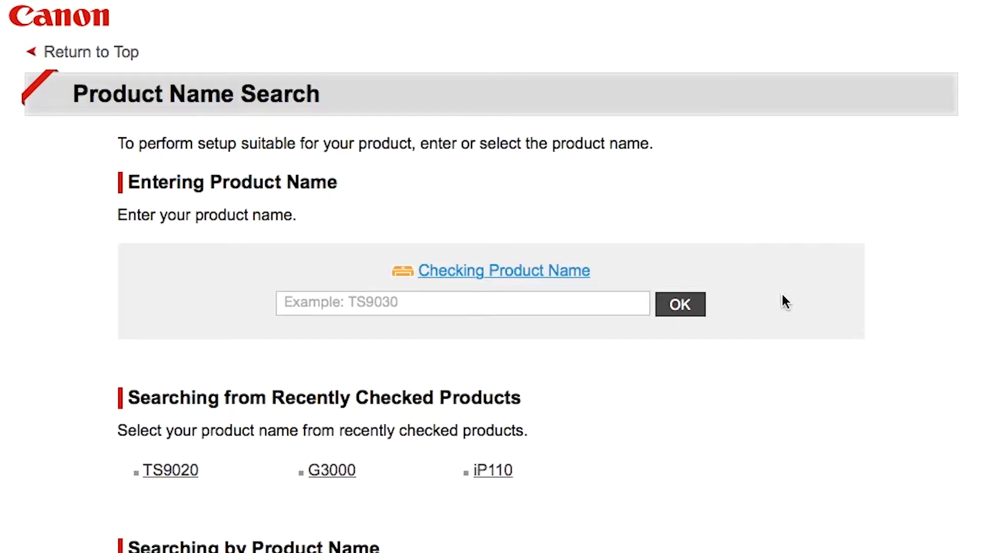
mouse_move(774, 300)
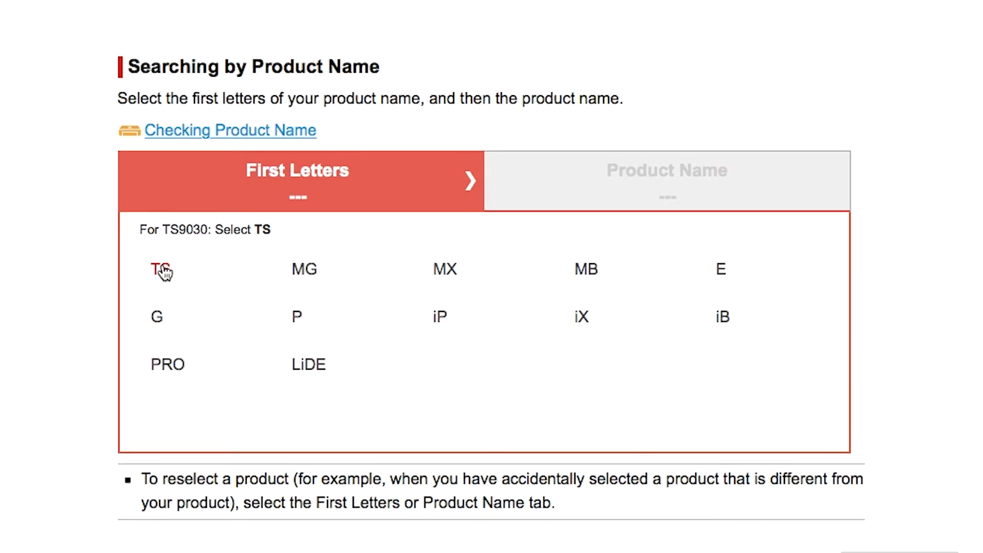
Choose TS9020 with USA as the purchase region and scroll to the Mac downloads
left_click(160, 268)
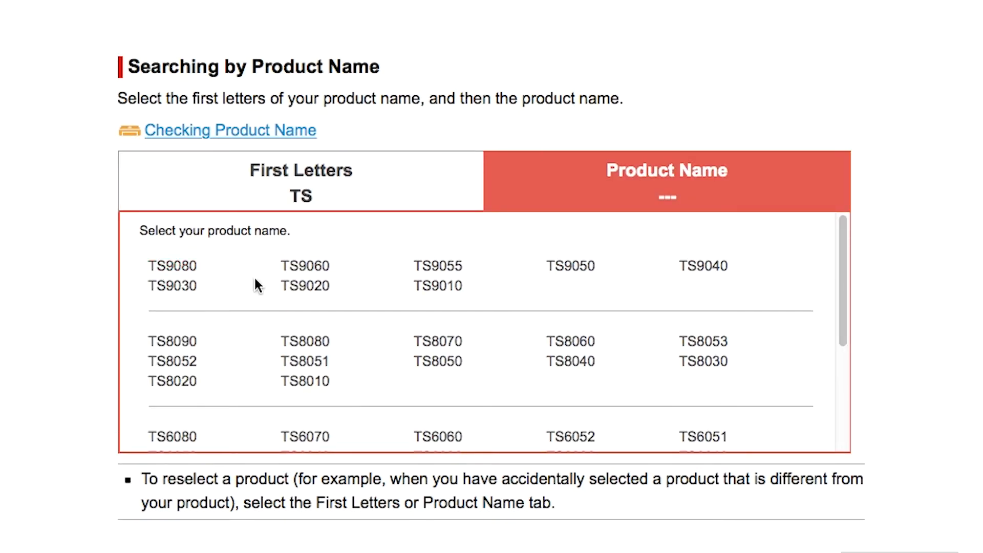
left_click(304, 285)
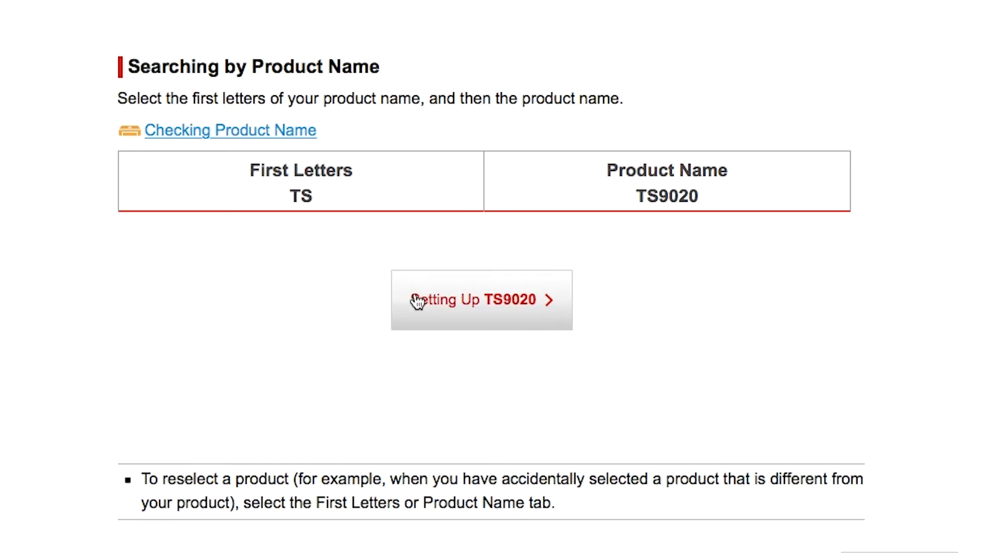
left_click(481, 299)
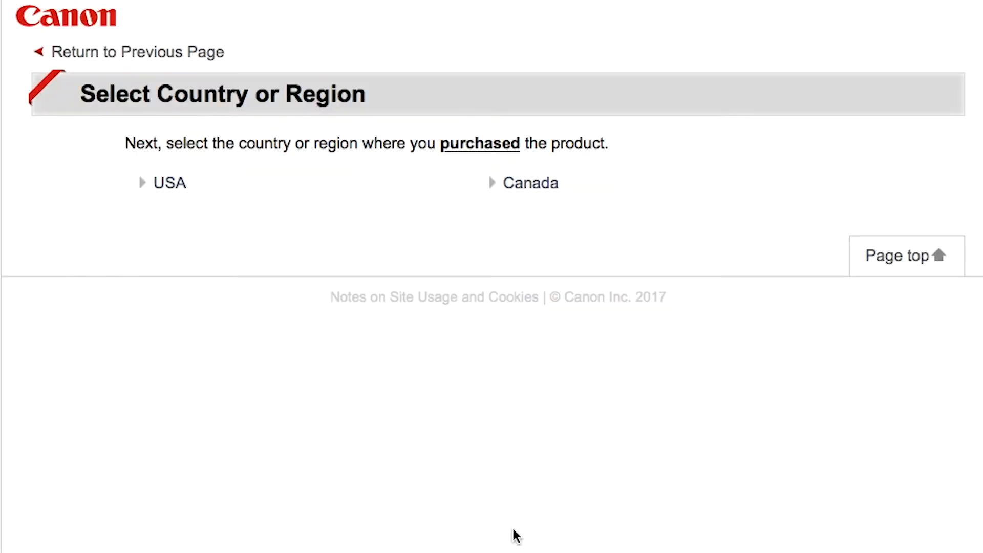
mouse_move(169, 184)
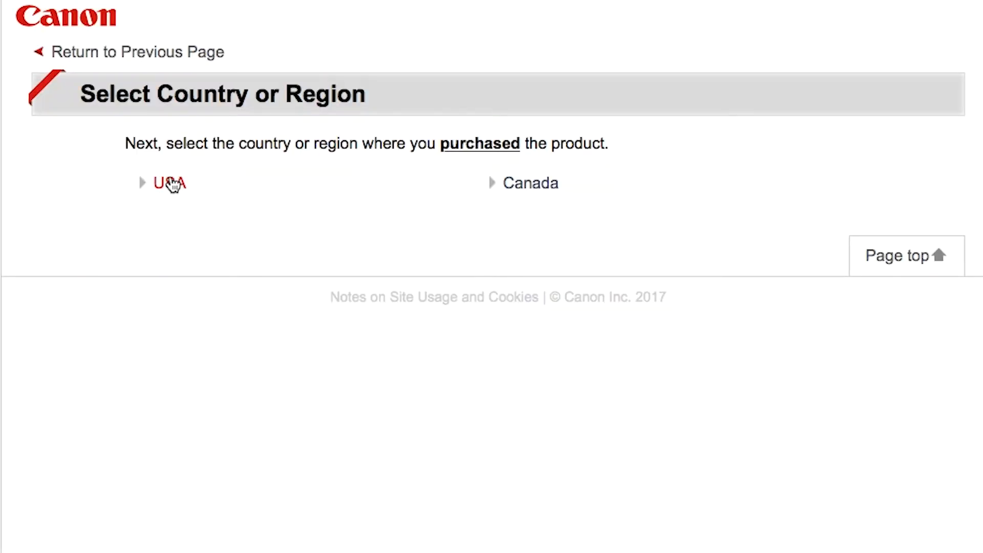
left_click(168, 182)
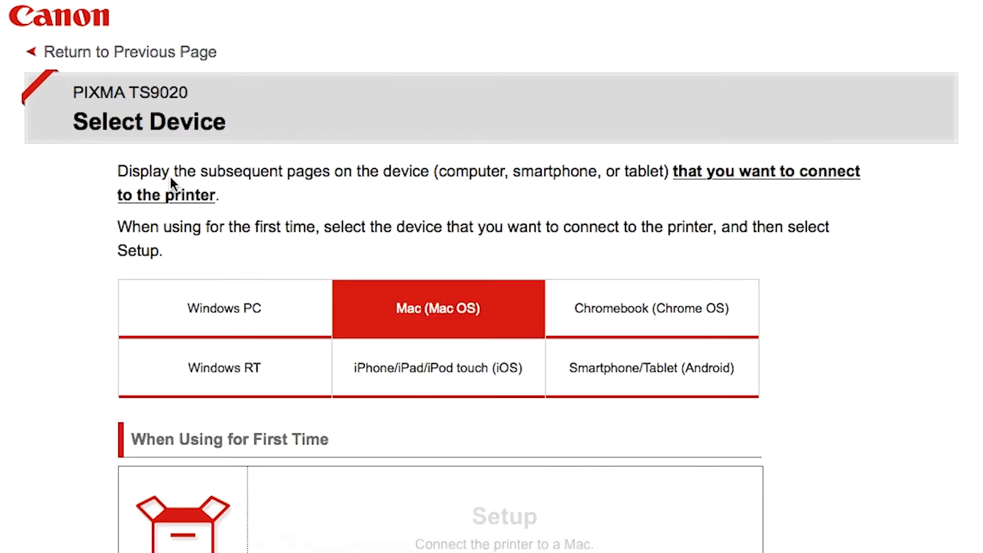
scroll("down", 3)
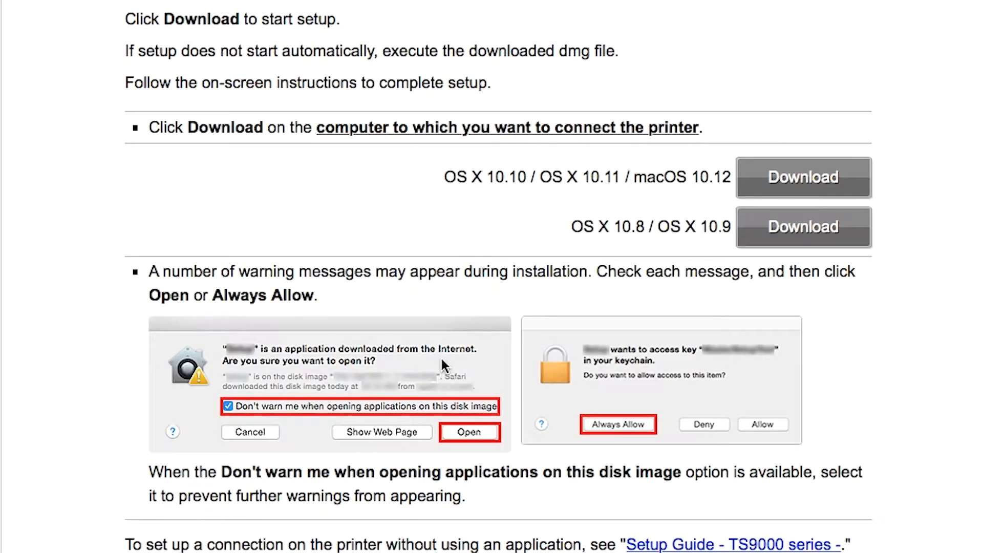
mouse_move(655, 265)
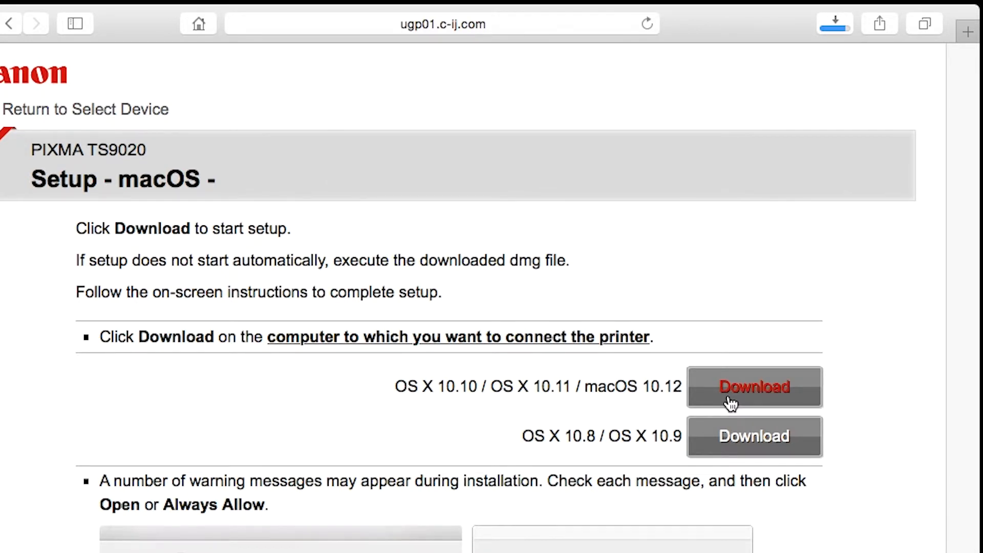
Download mac-ts9000-1_2-mcd.dmg for OS X 10.10–macOS 10.12 and open it
left_click(755, 387)
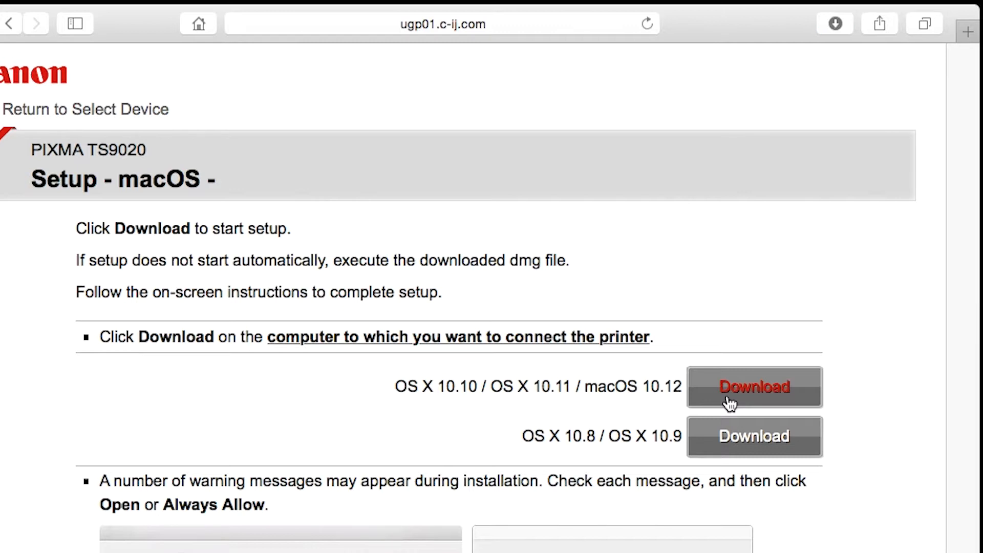
left_click(753, 387)
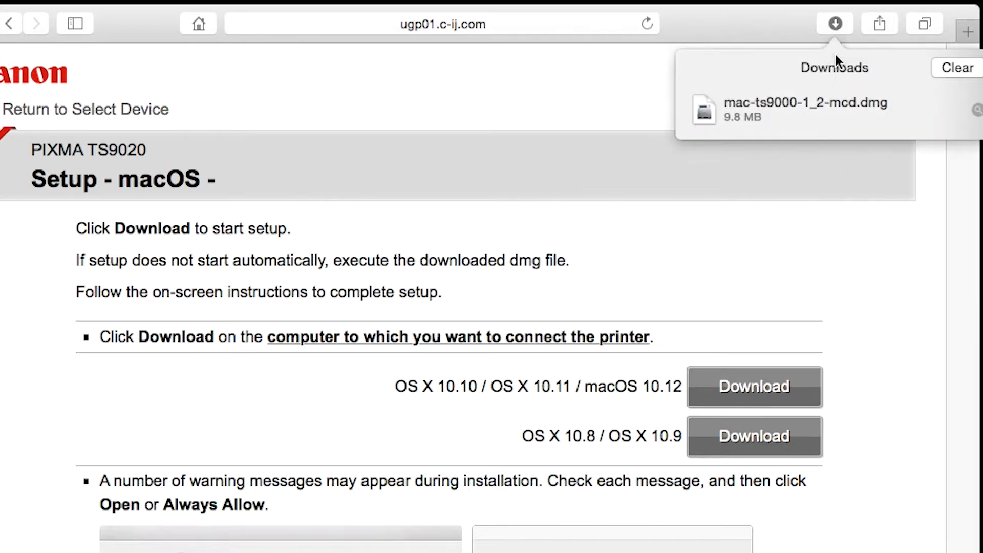
left_click(805, 110)
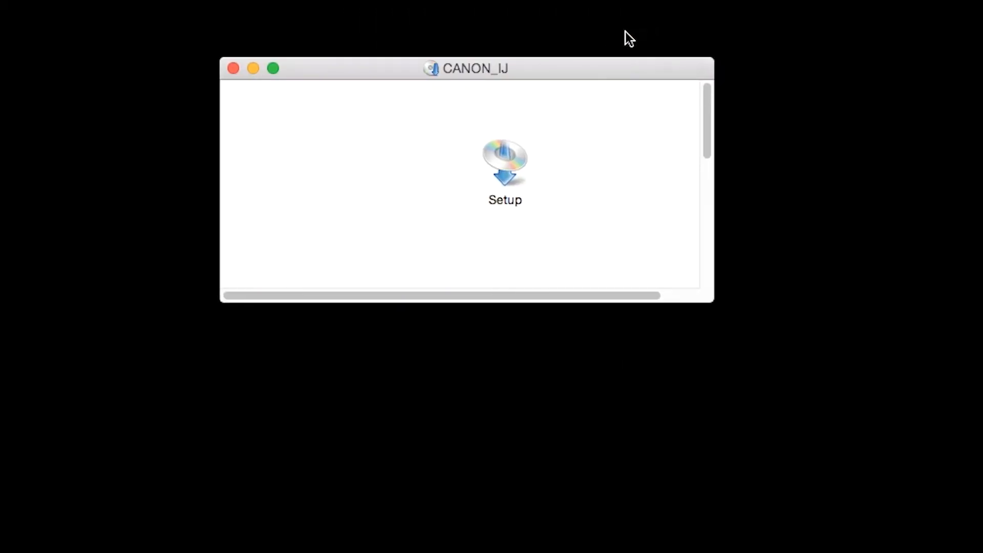
Launch Setup from the CANON_IJ disk and allow it past the security warning
left_click(505, 164)
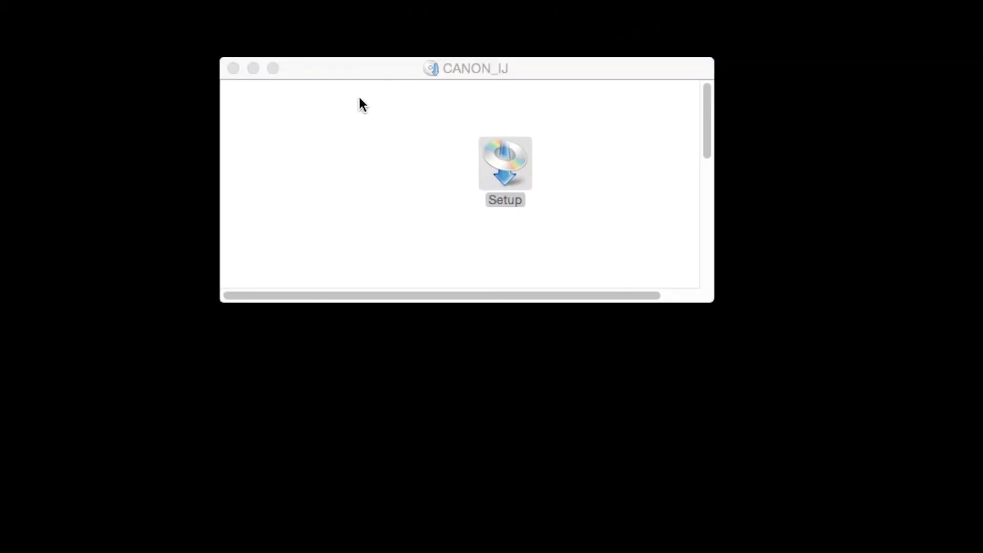
double_click(504, 163)
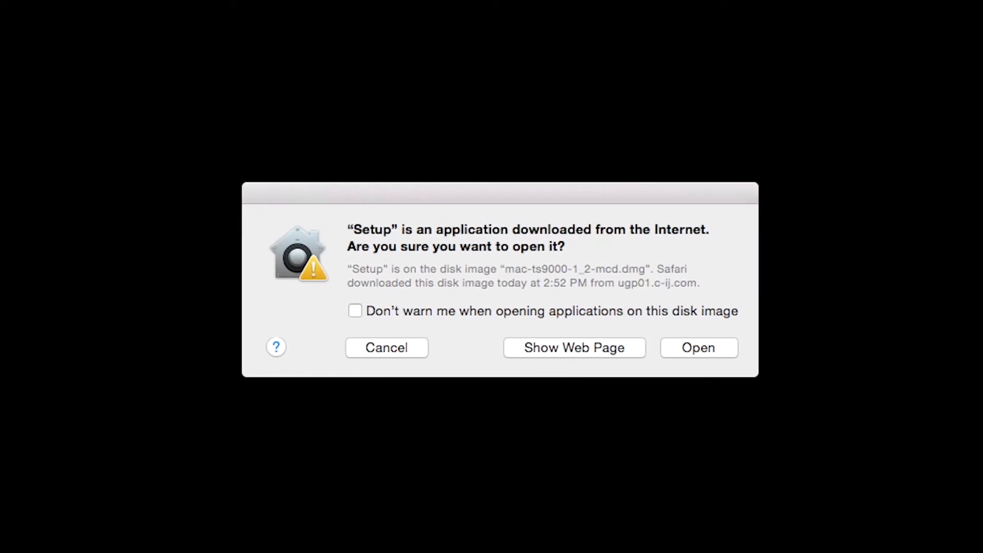
mouse_move(698, 349)
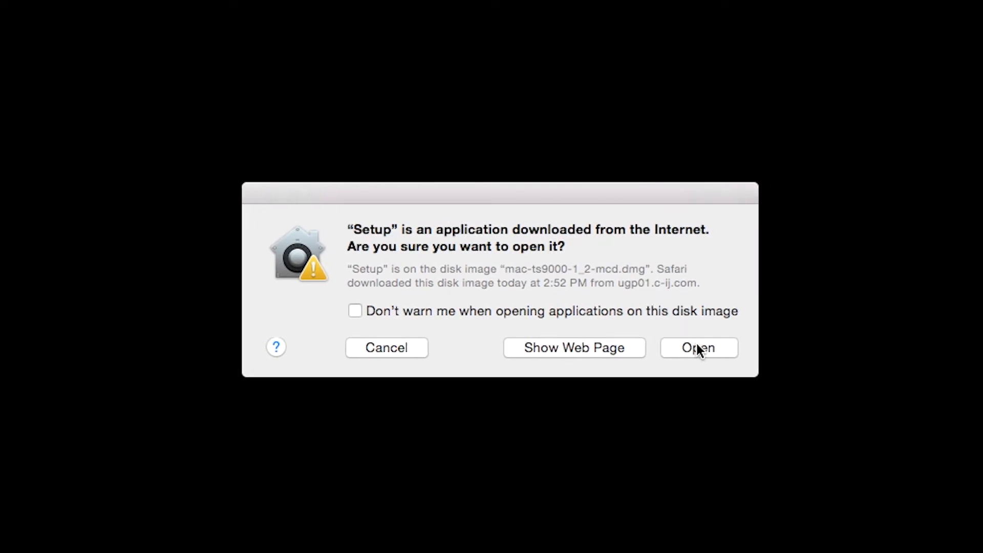
left_click(698, 347)
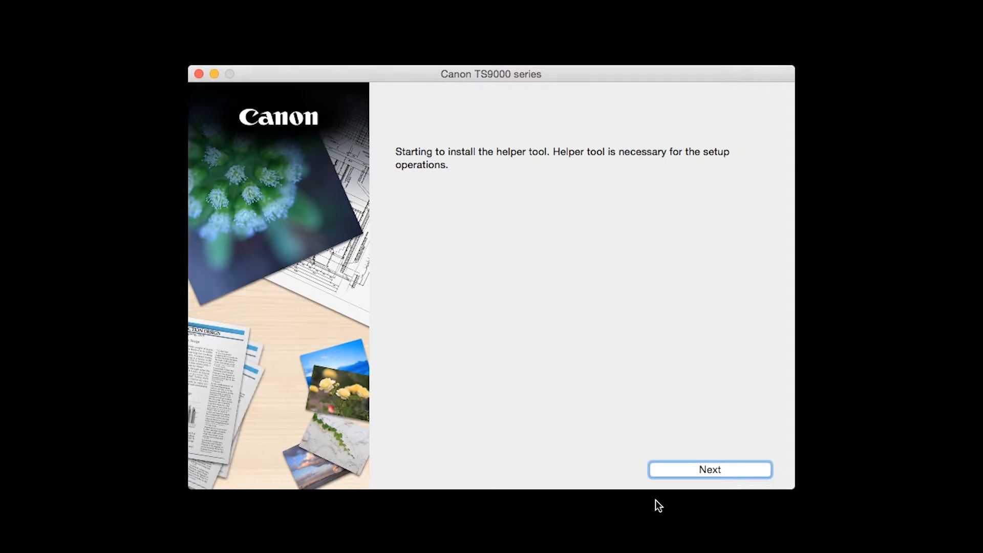
Install the helper tool, authorizing it with the administrator password
left_click(709, 469)
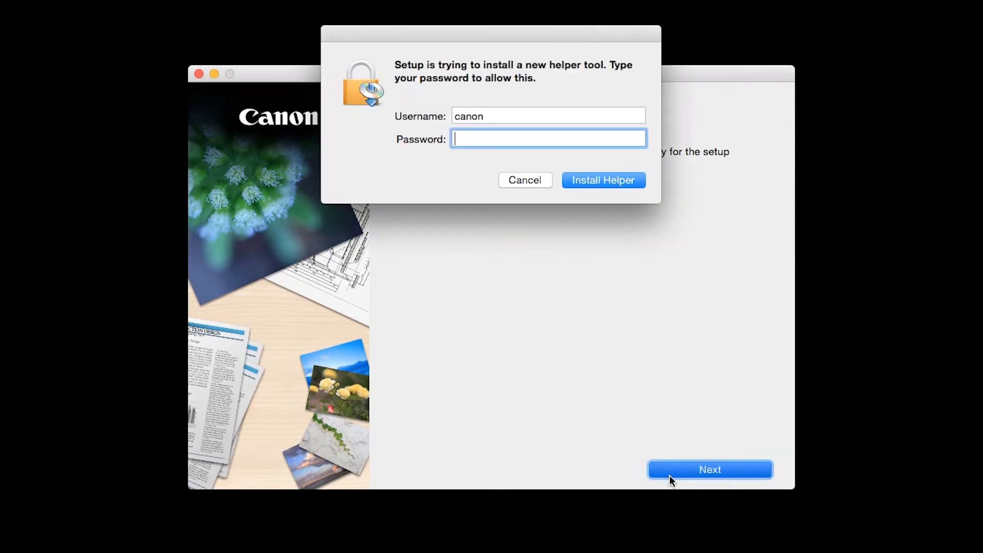
mouse_move(666, 515)
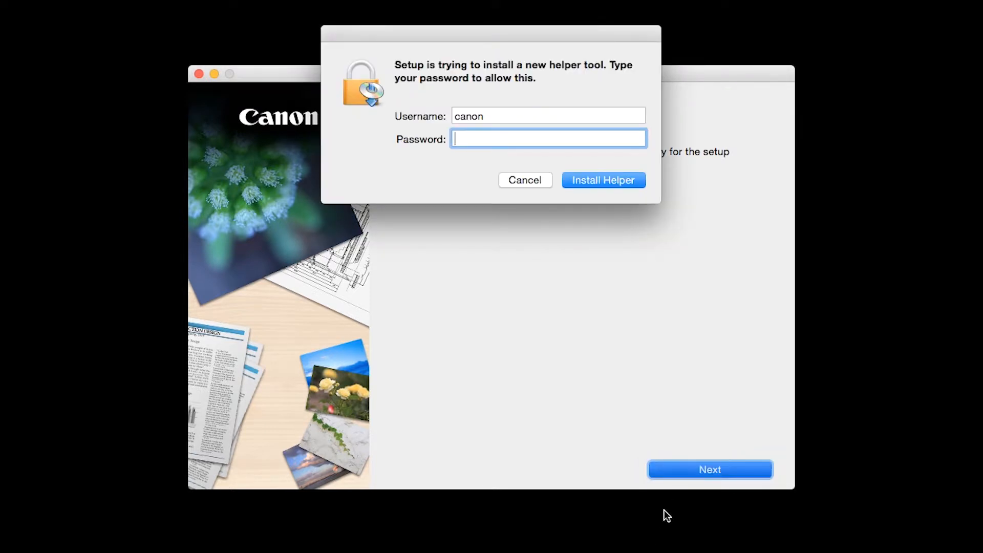
type("password")
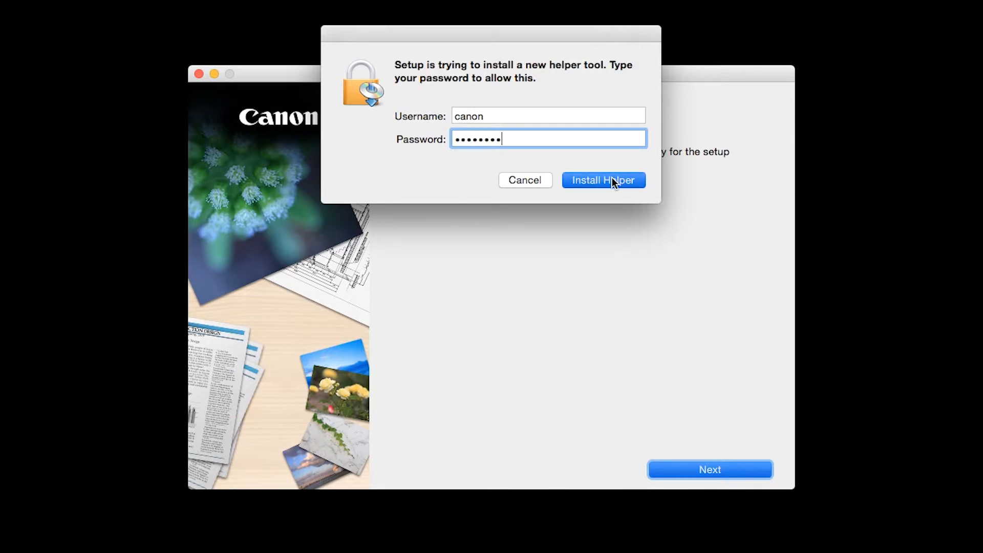
left_click(603, 180)
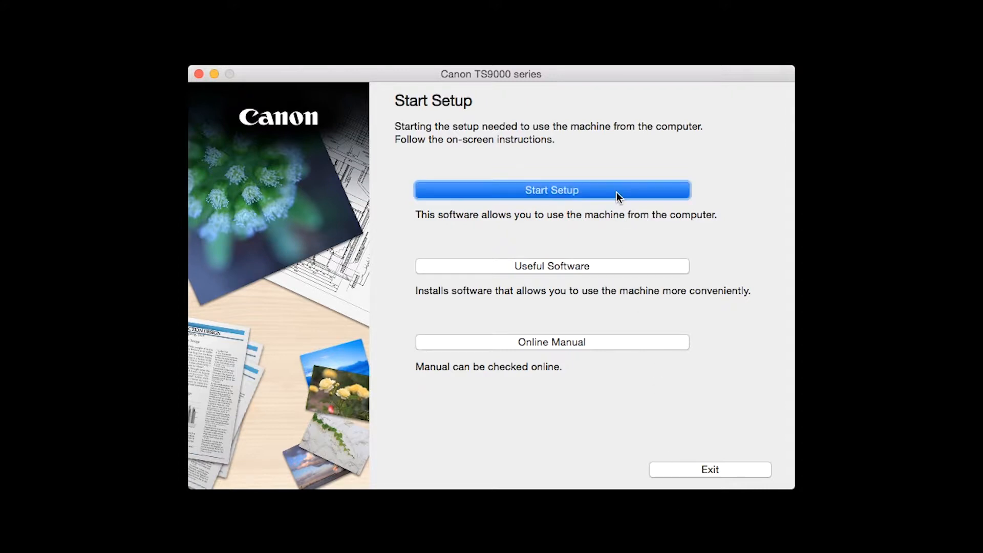
Start Setup, select United States, accept the license, and agree to the Extended Survey Program
left_click(551, 190)
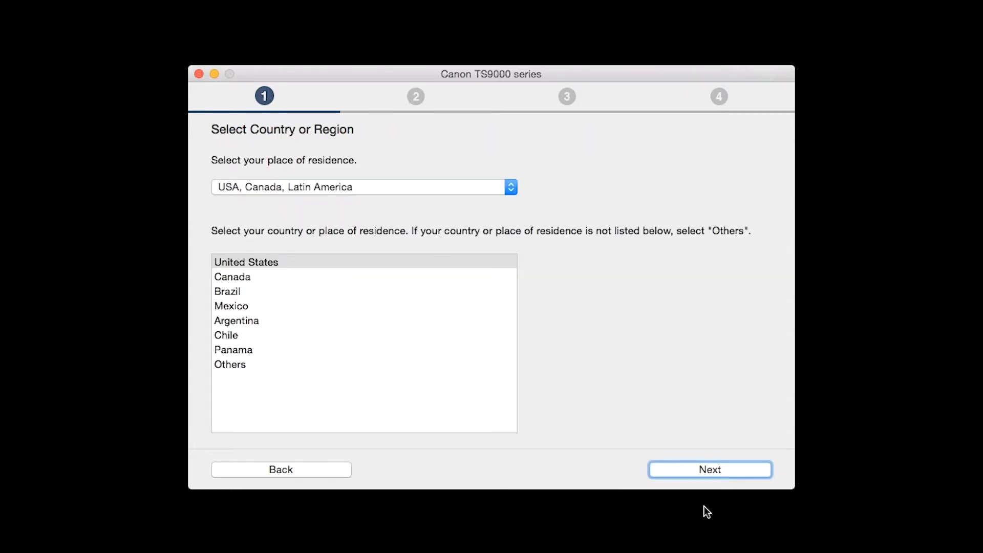
mouse_move(704, 511)
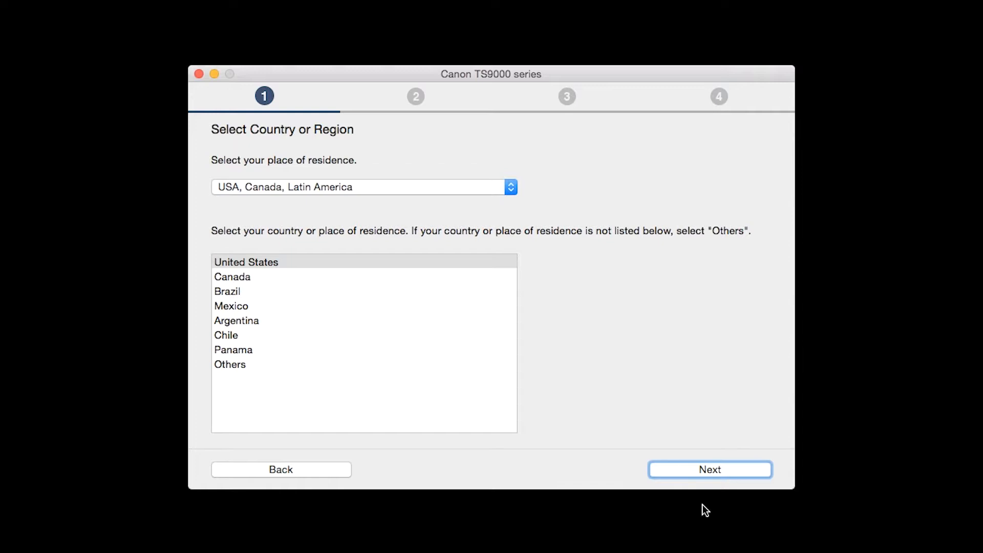
mouse_move(360, 269)
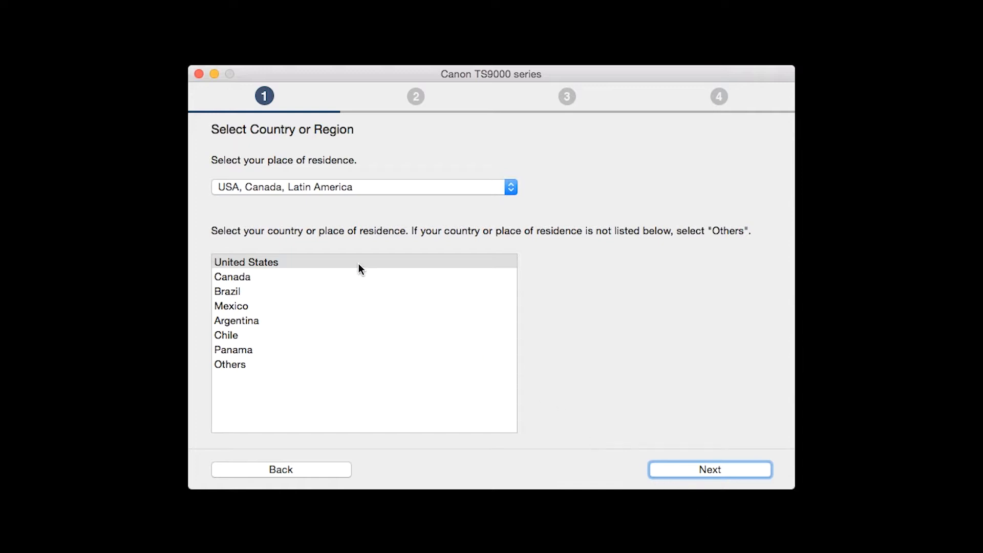
left_click(247, 261)
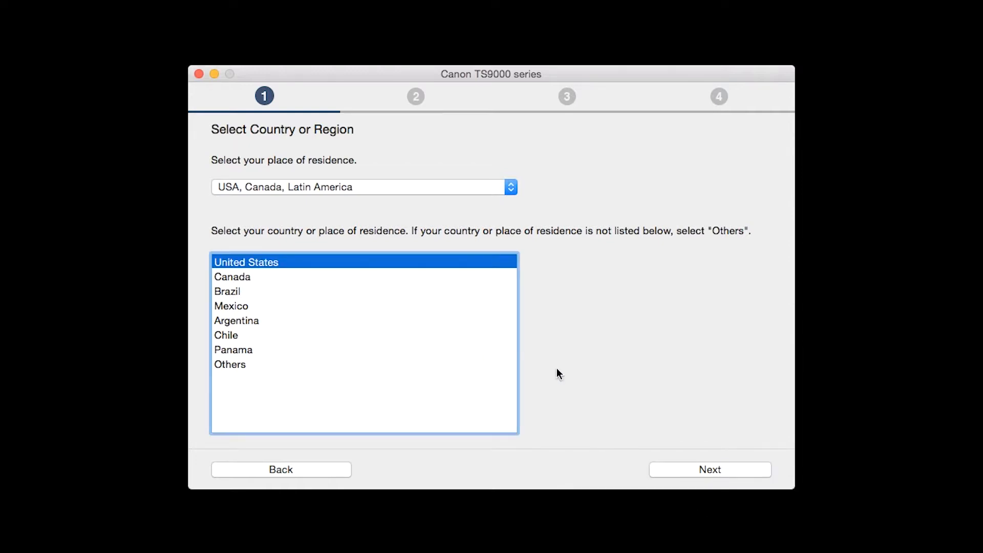
left_click(709, 469)
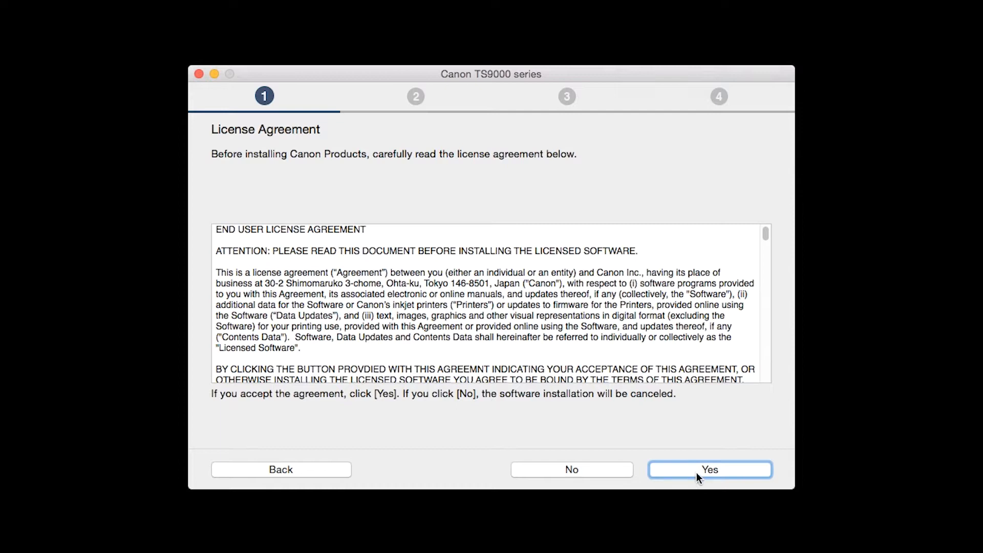
left_click(709, 469)
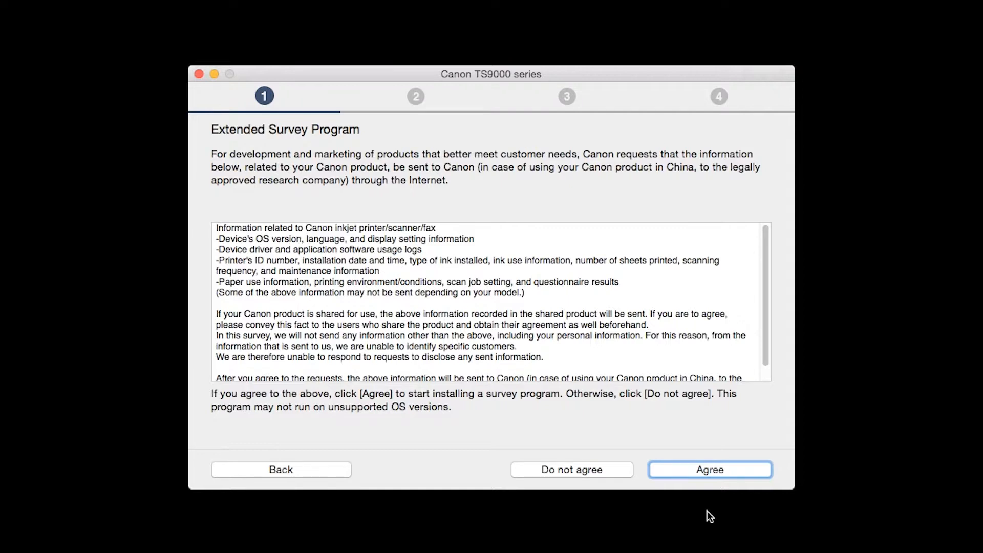
mouse_move(709, 501)
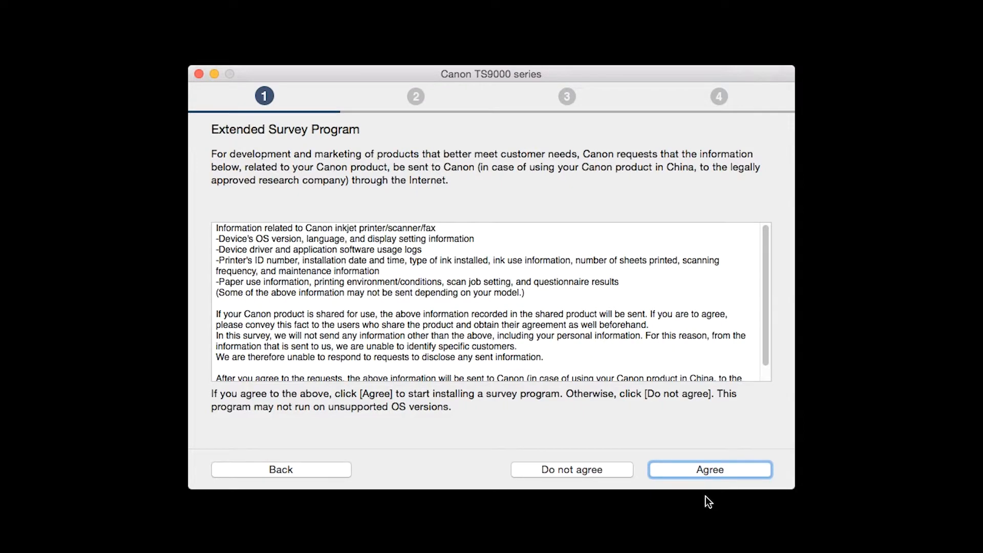
left_click(709, 469)
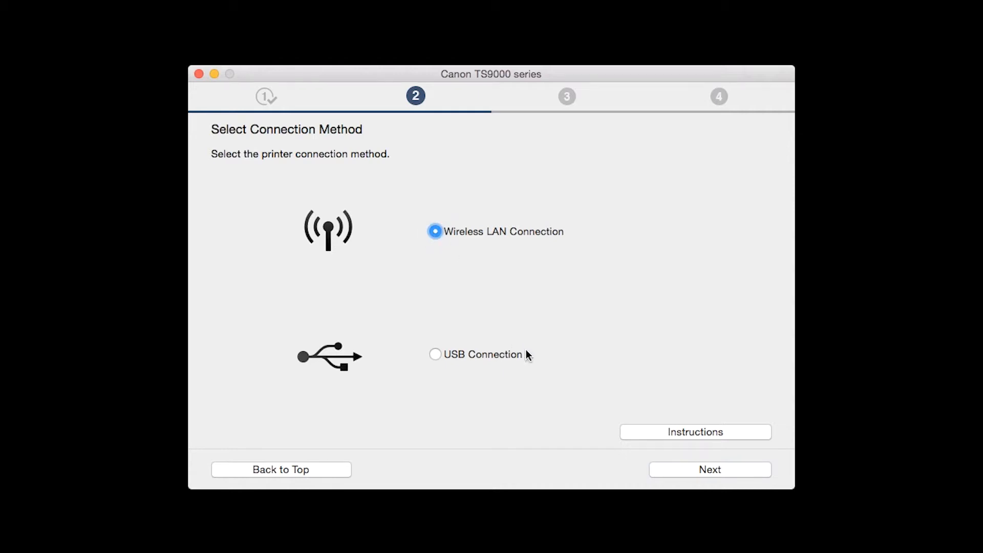
mouse_move(694, 473)
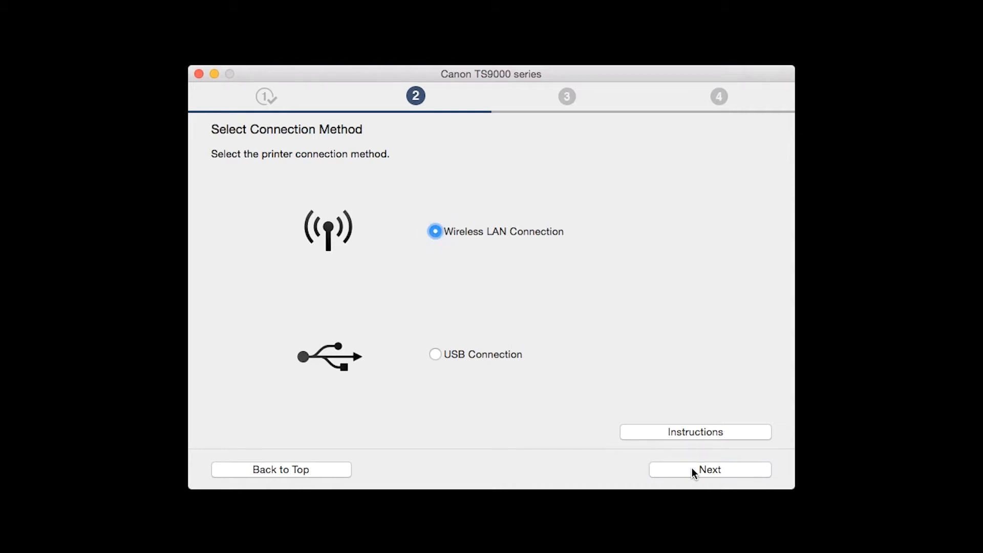
Choose Wireless LAN Connection, confirm power, and select the TS9000 series printer
left_click(709, 469)
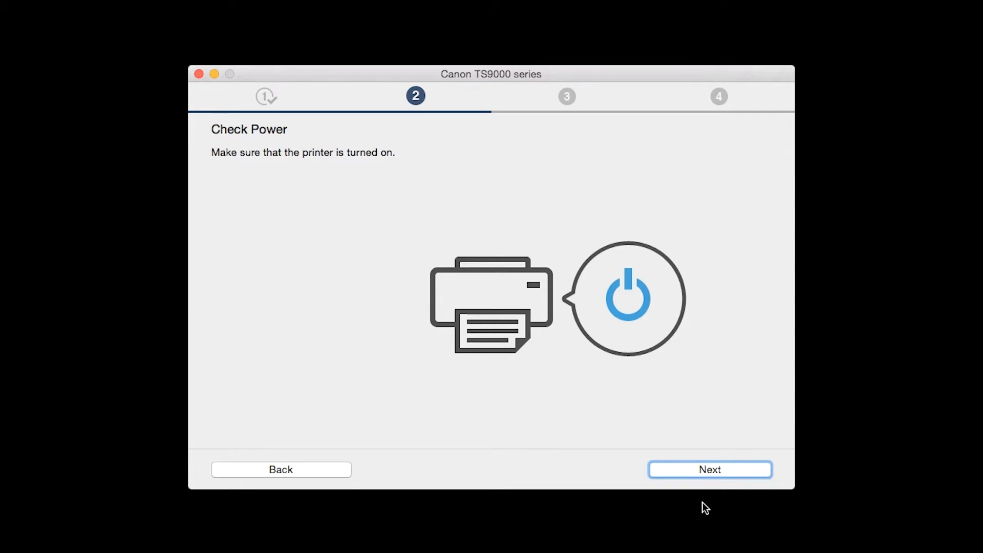
left_click(709, 468)
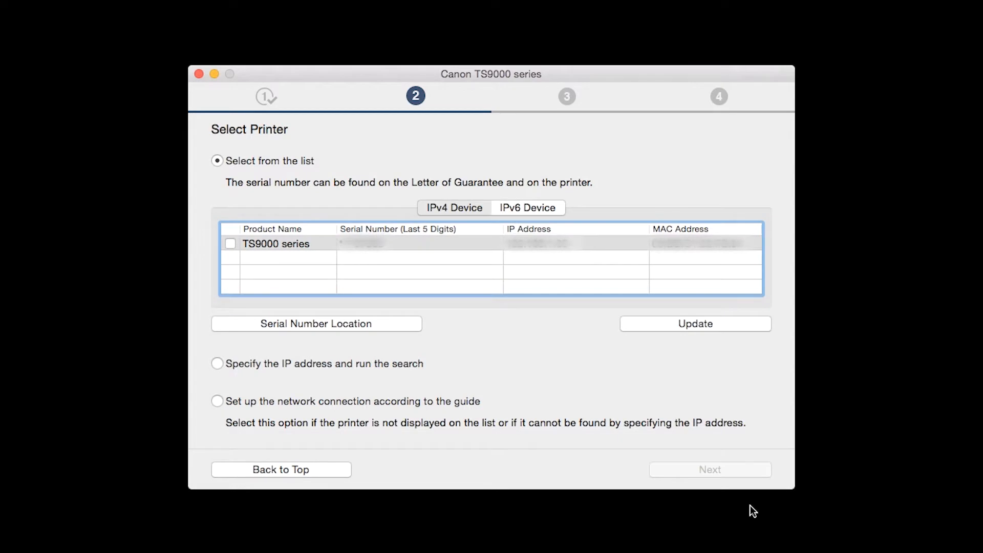
mouse_move(746, 513)
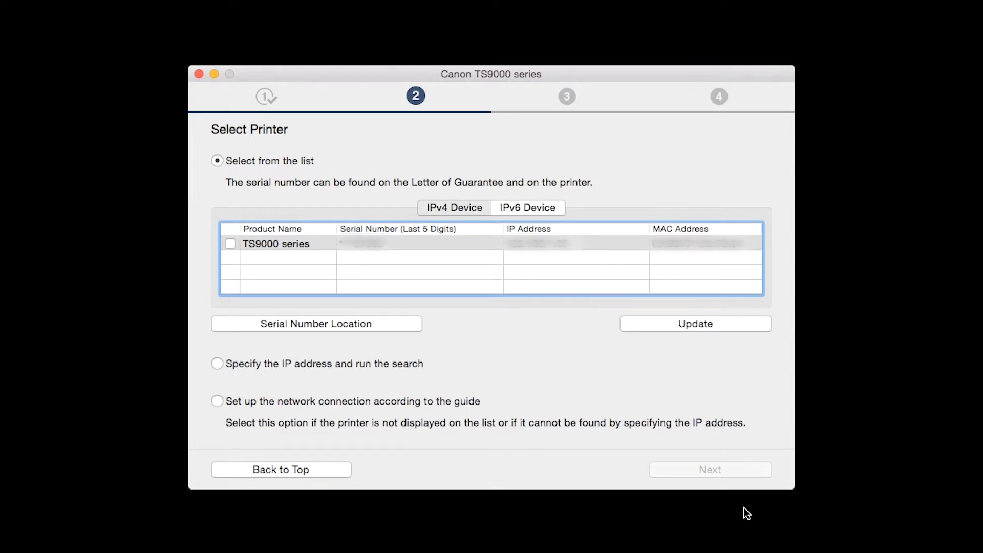
mouse_move(231, 254)
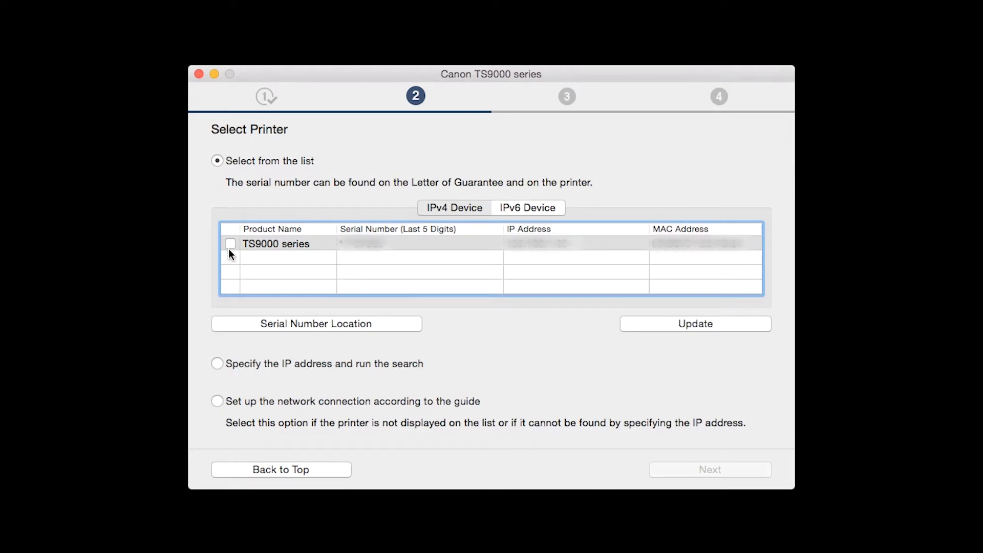
left_click(231, 244)
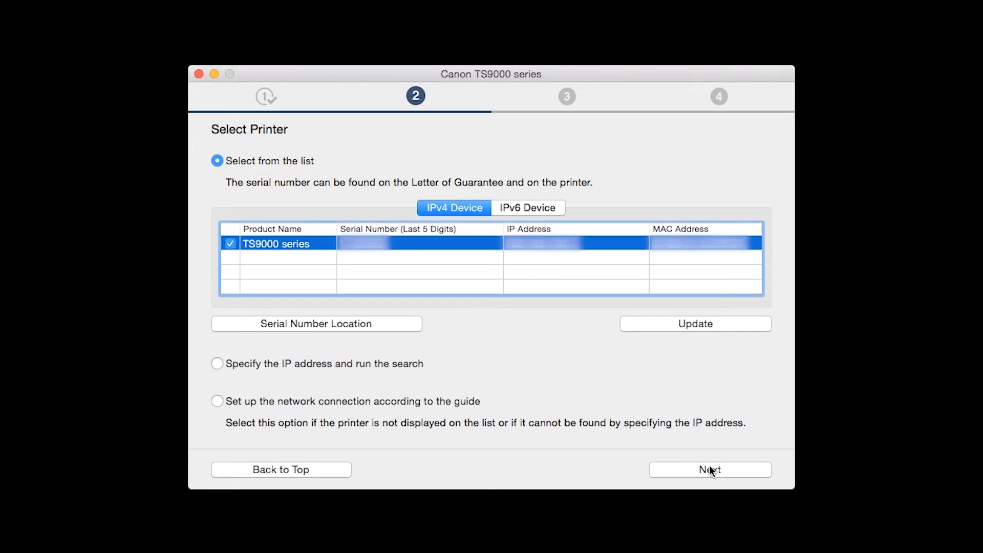
left_click(709, 469)
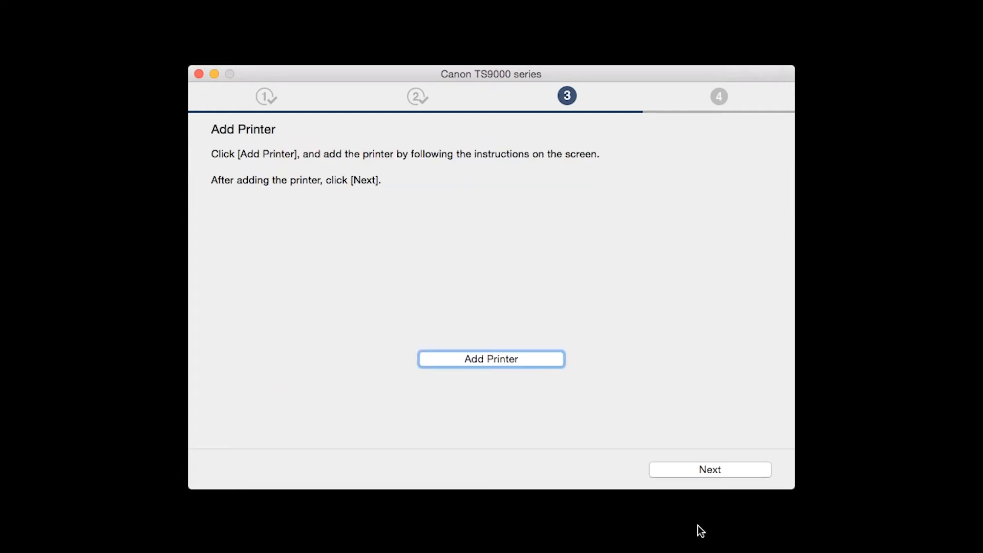
Add Canon TS9000 series from the Default list using the Canon TS9000 series driver
left_click(491, 358)
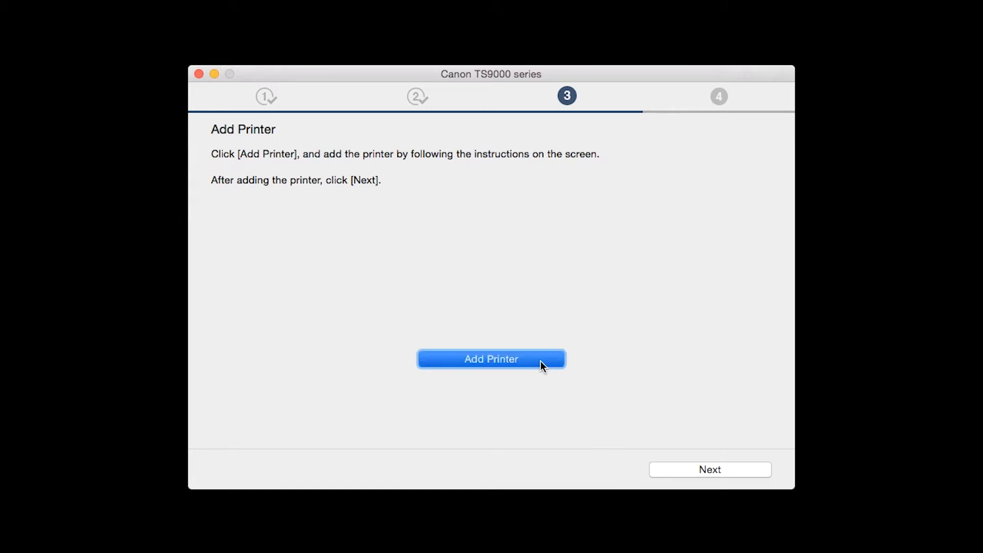
left_click(491, 358)
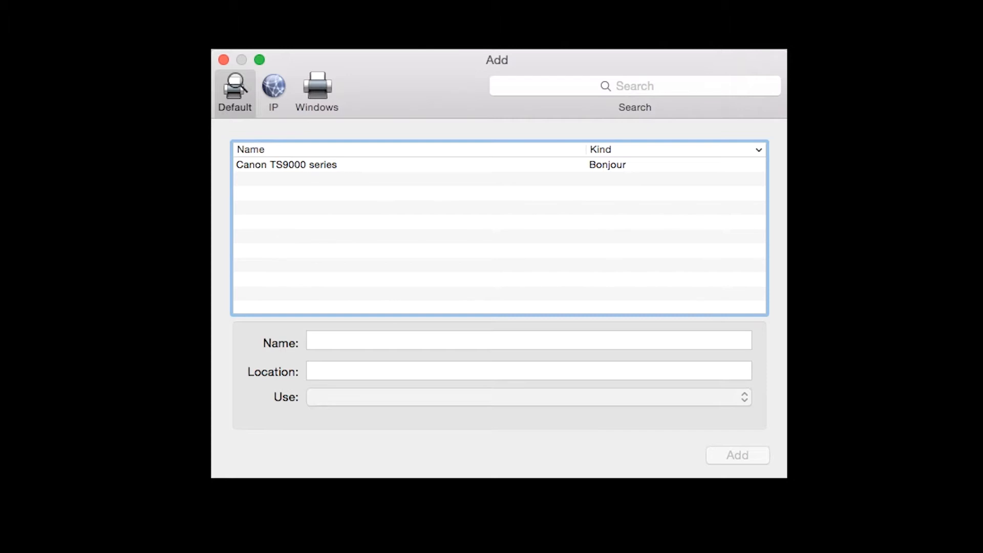
left_click(285, 164)
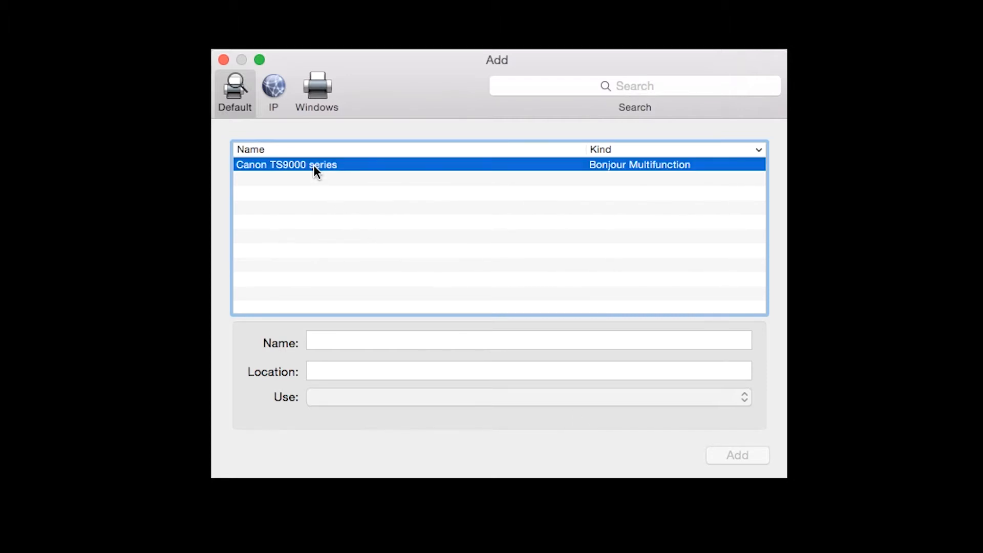
left_click(285, 164)
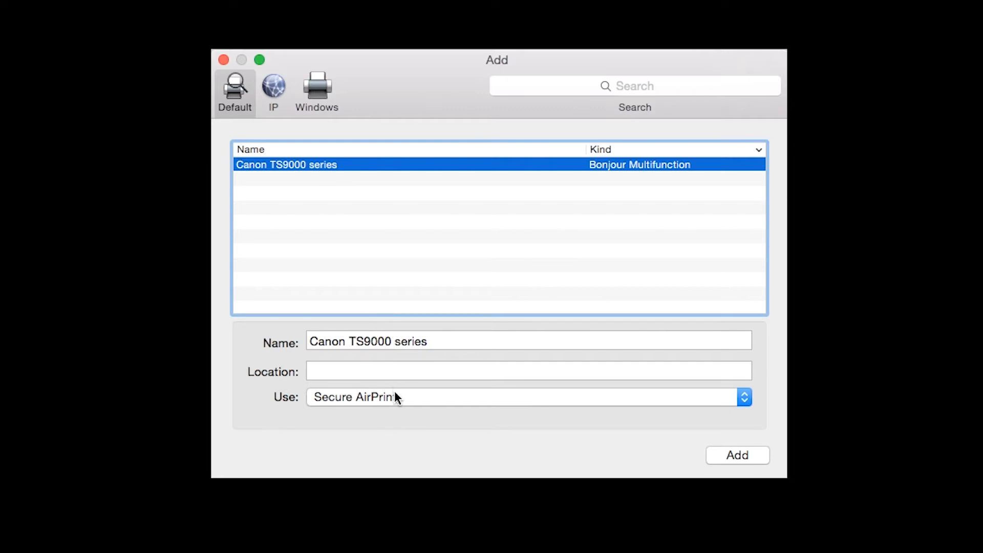
left_click(527, 396)
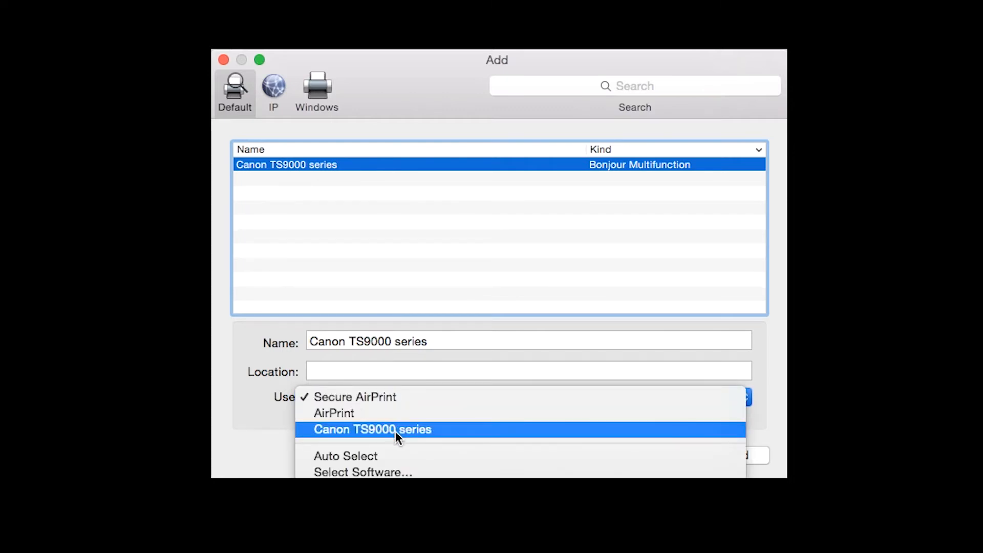
left_click(373, 429)
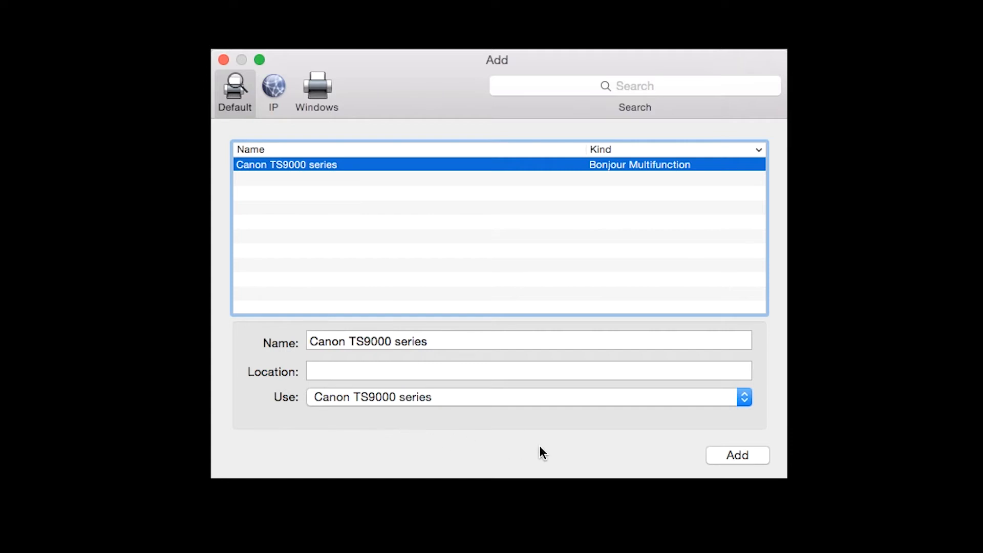
left_click(736, 455)
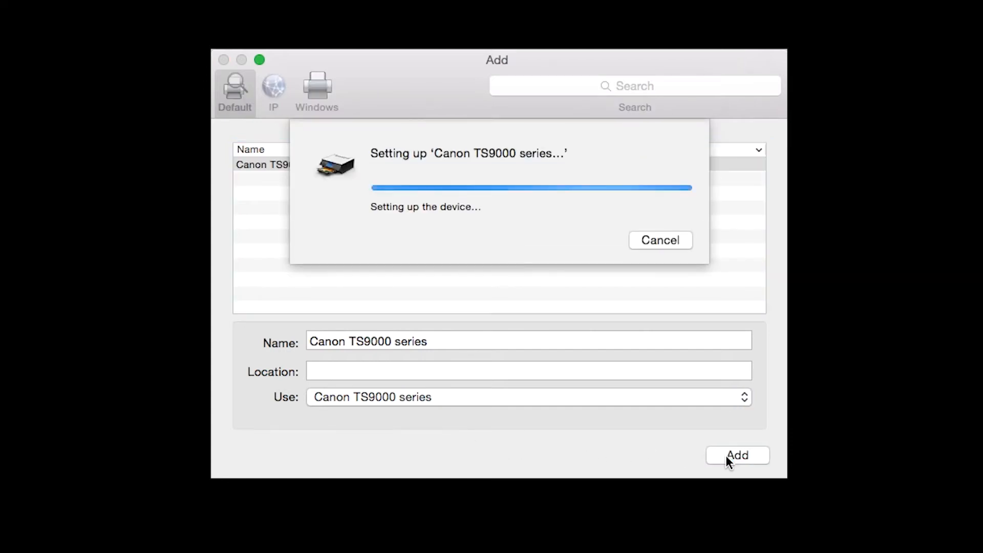
left_click(737, 455)
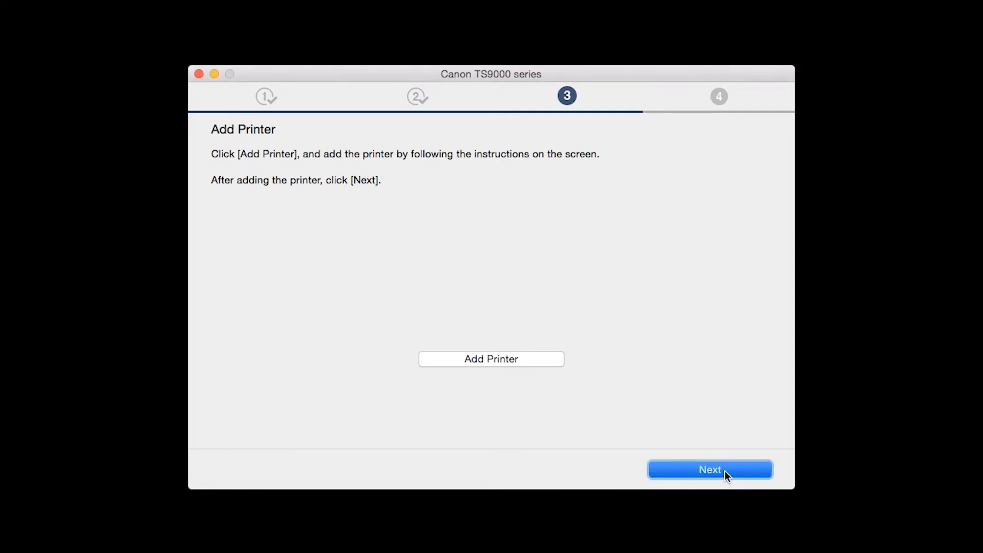
Advance past the Test Print page to the Setup Complete page
left_click(709, 469)
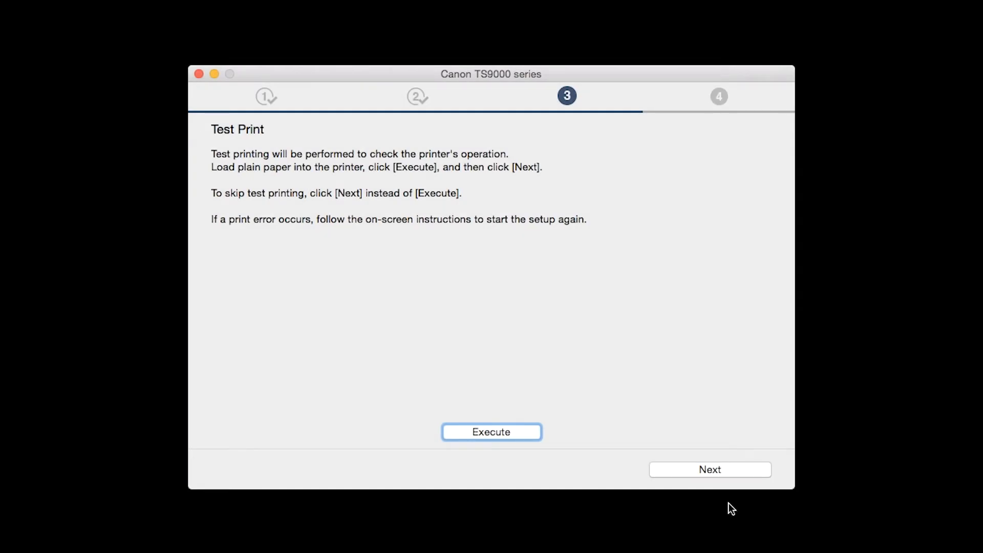
left_click(491, 432)
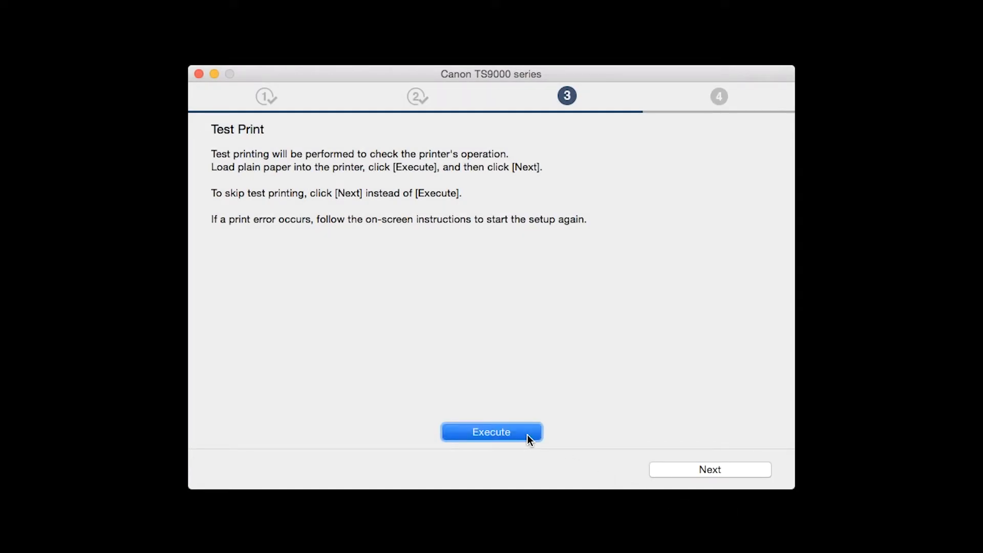
left_click(491, 432)
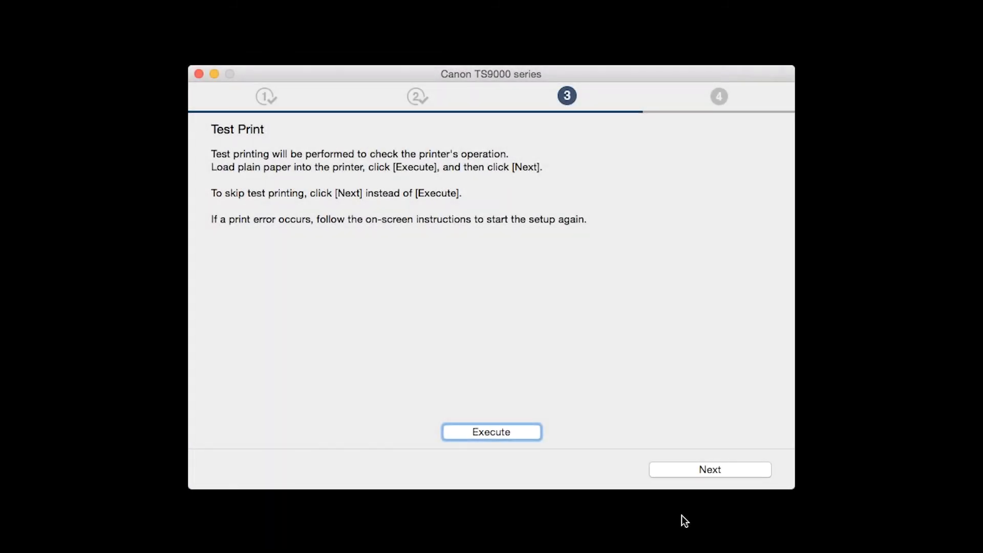
mouse_move(690, 477)
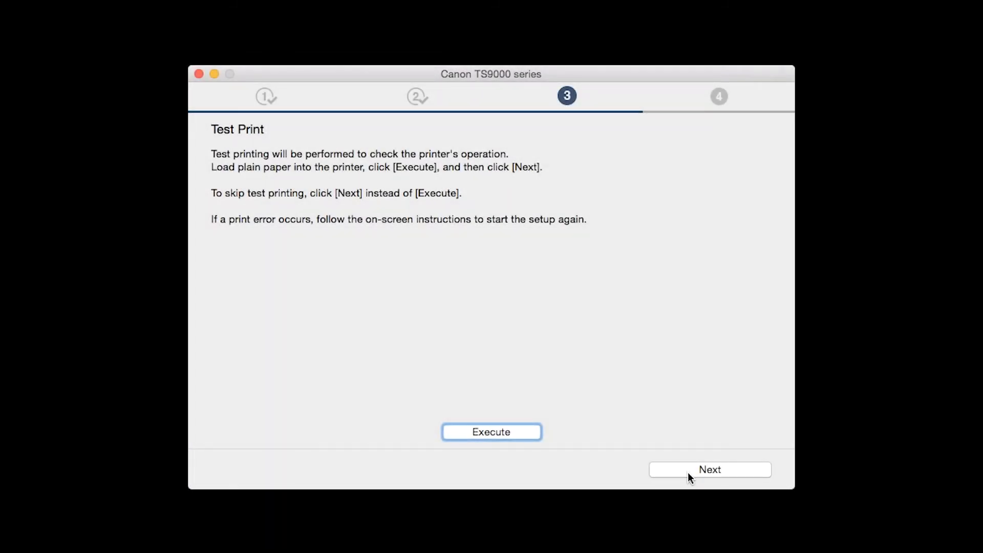
left_click(709, 469)
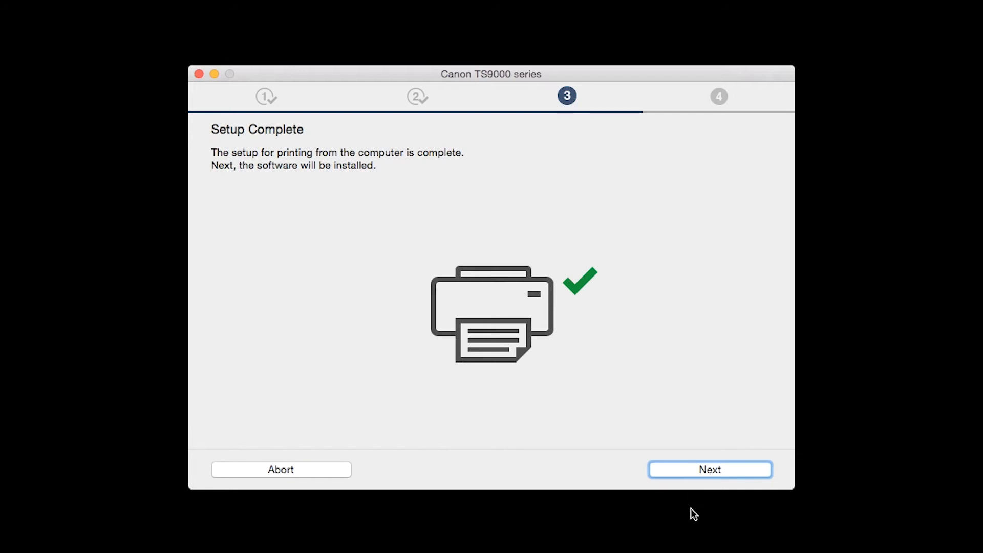
mouse_move(694, 495)
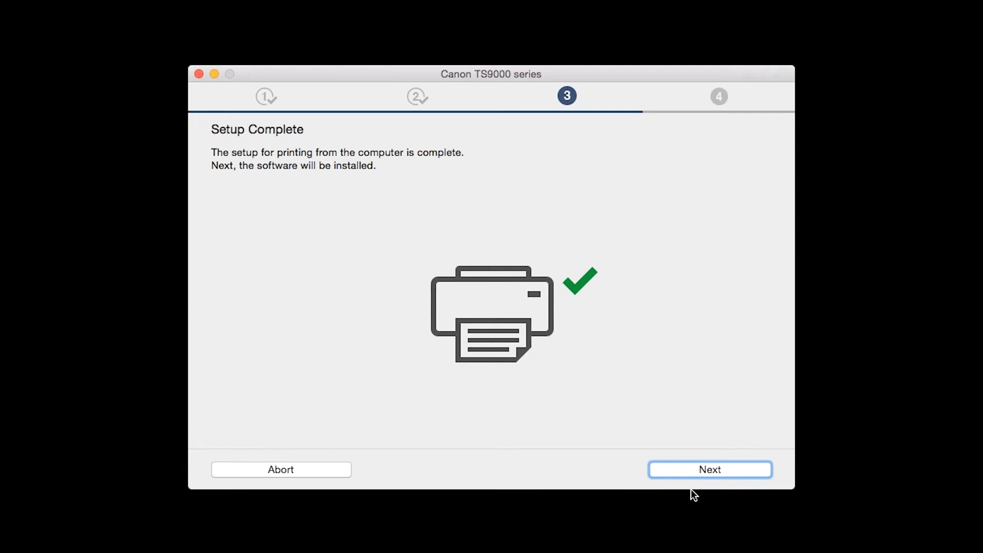
Install IJ Scan Utility, User's Manual, My Image Garden and Quick Menu
left_click(709, 468)
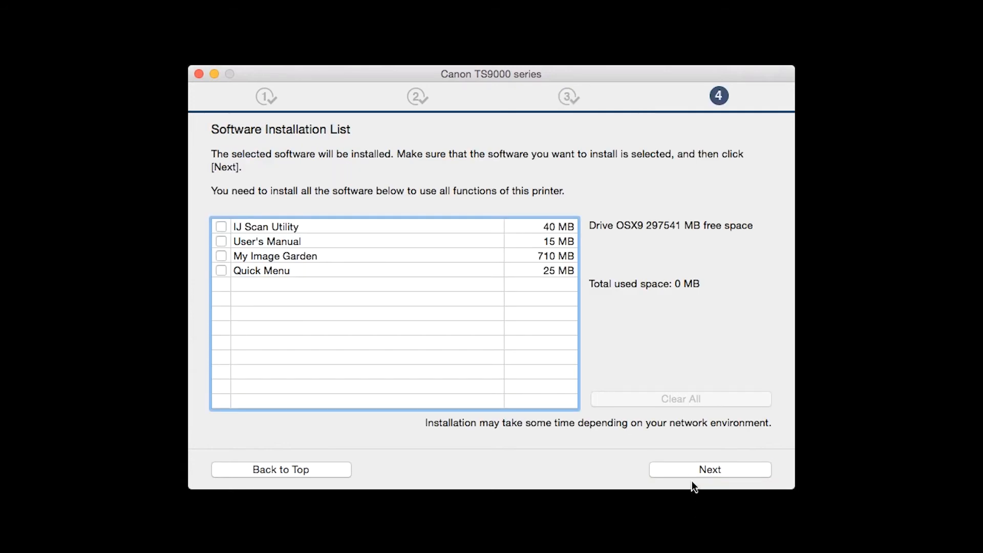
mouse_move(588, 468)
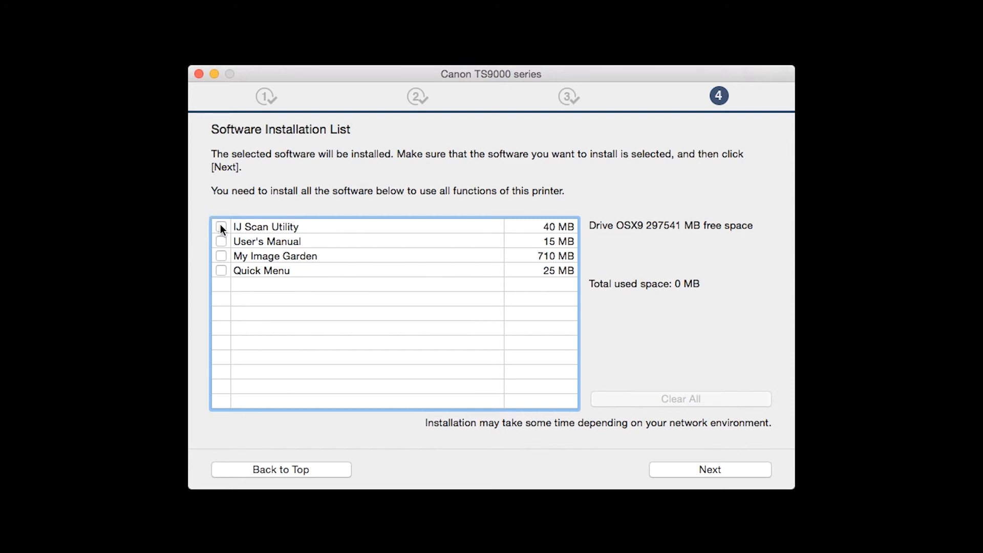
left_click(221, 241)
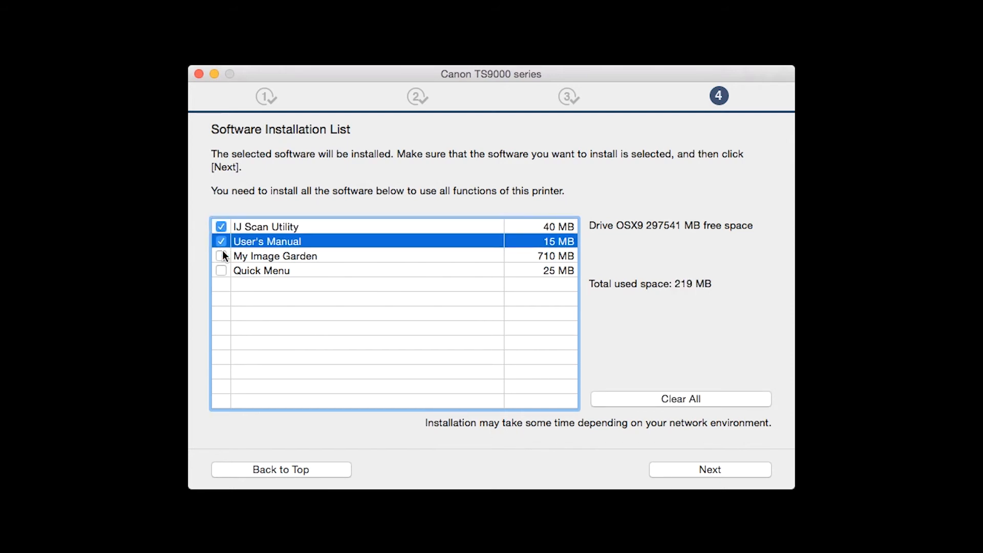
left_click(221, 270)
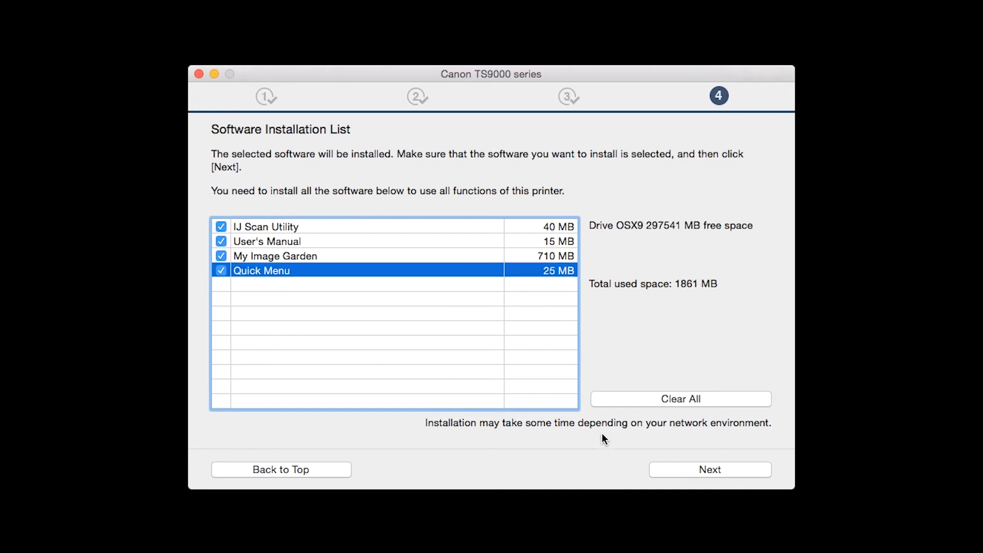
left_click(710, 469)
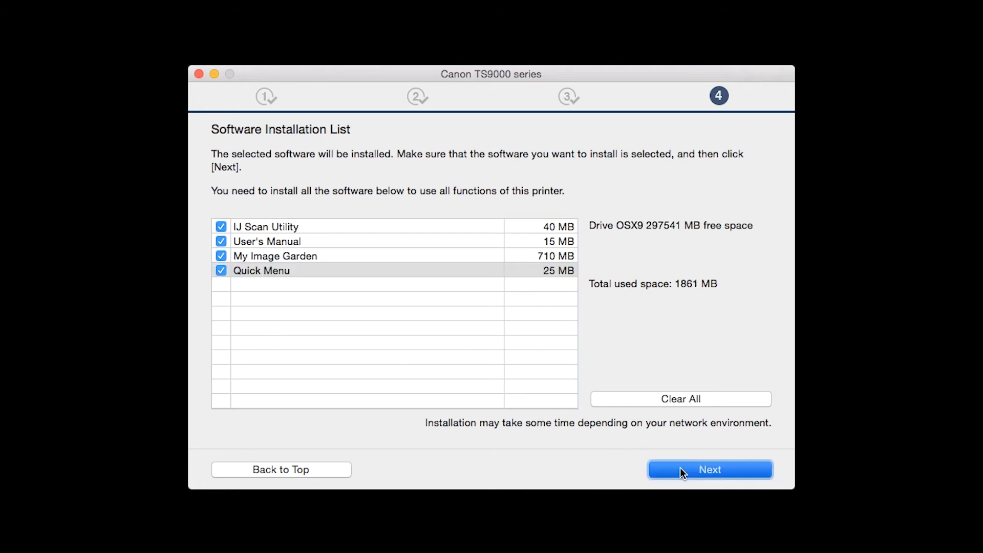
left_click(709, 469)
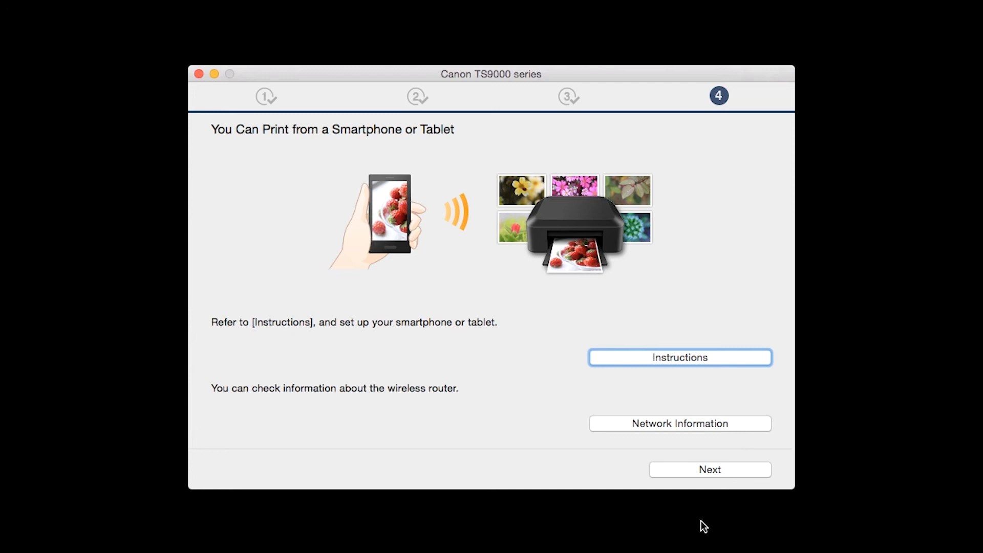
mouse_move(684, 478)
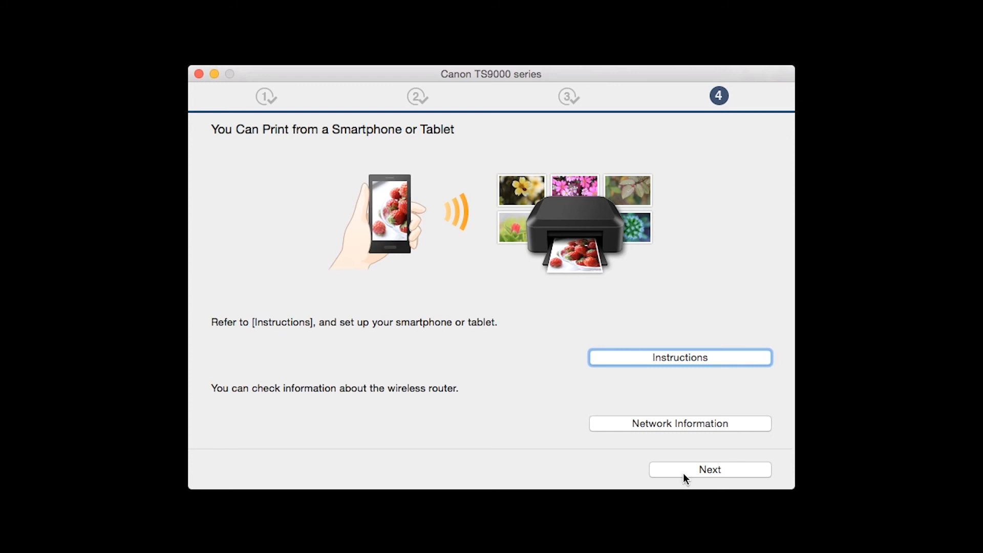
Skip the smartphone printing page and exit the finished installer
left_click(709, 469)
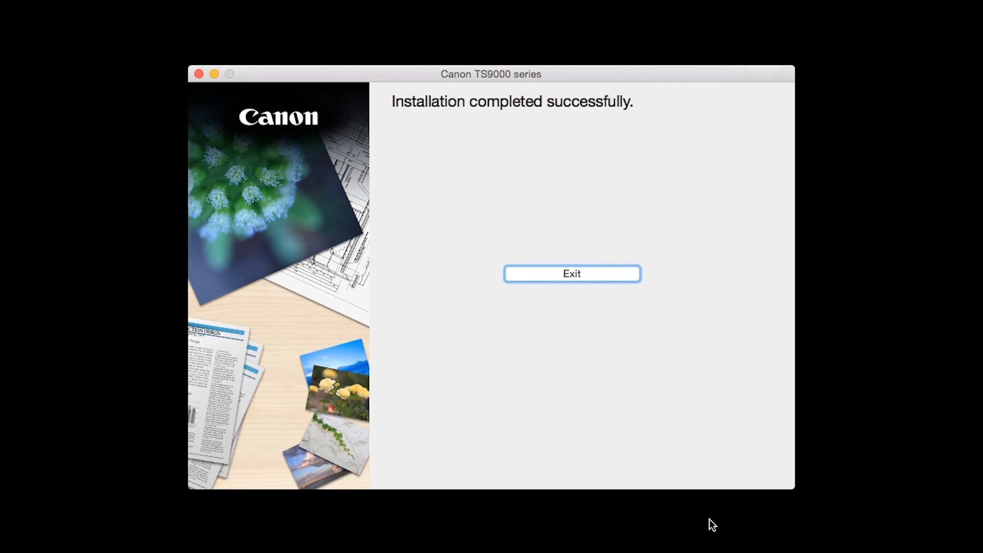
left_click(571, 274)
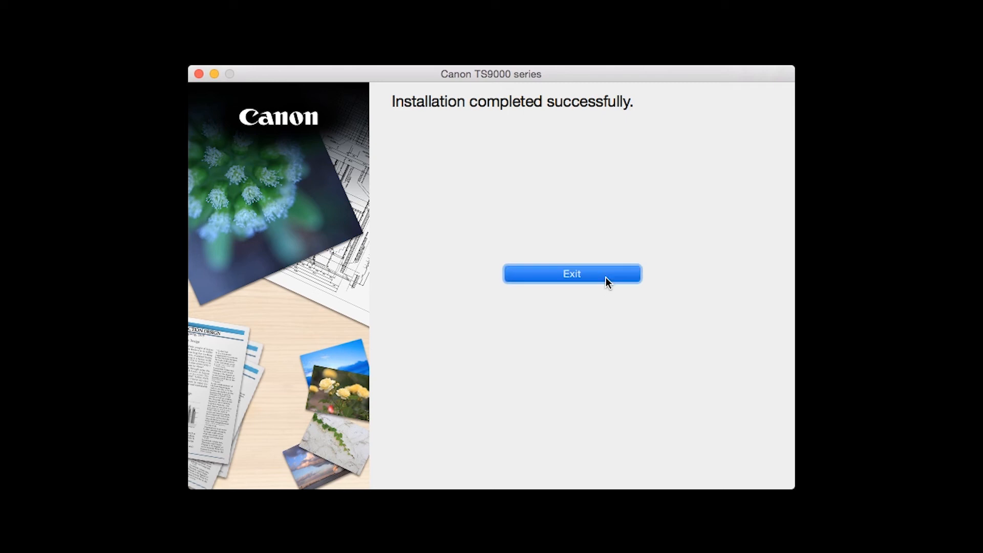